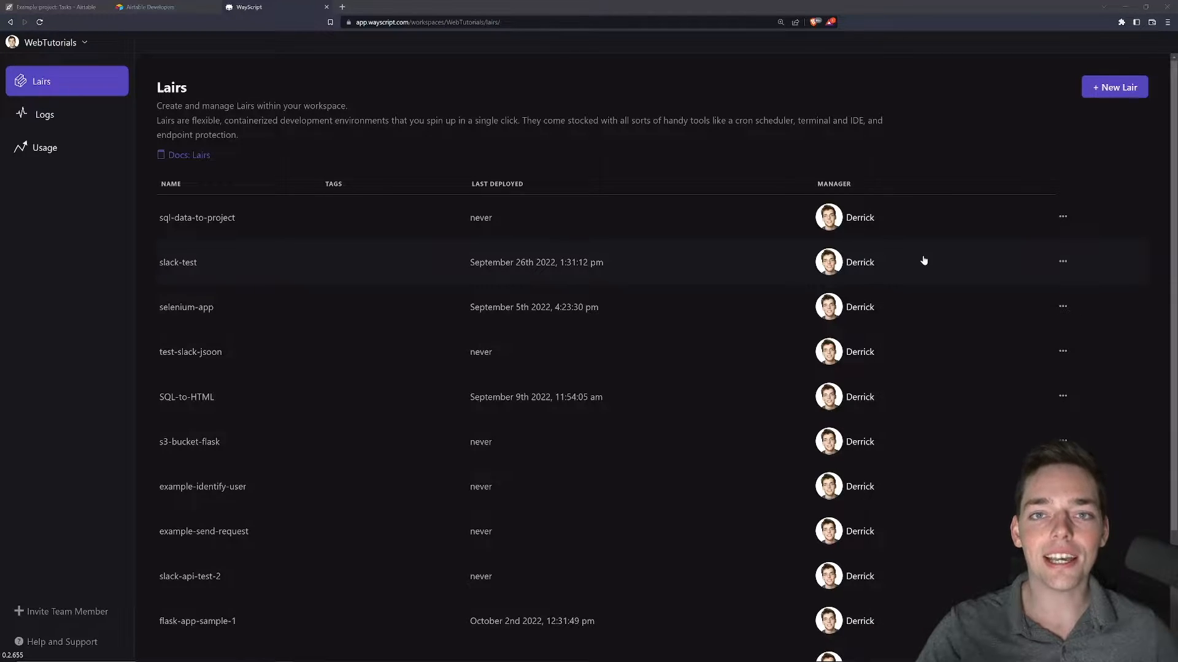
# - Create a blank lair named airtable-template
pyautogui.click(1114, 86)
pyautogui.write('airtable-template')
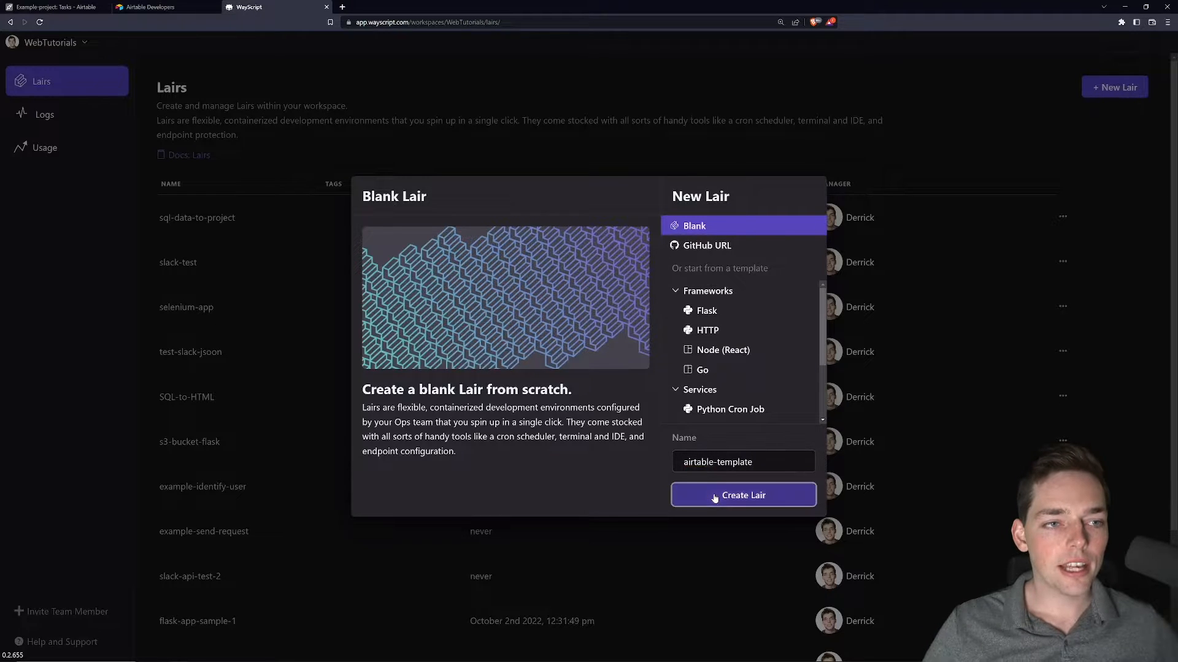
pyautogui.click(743, 495)
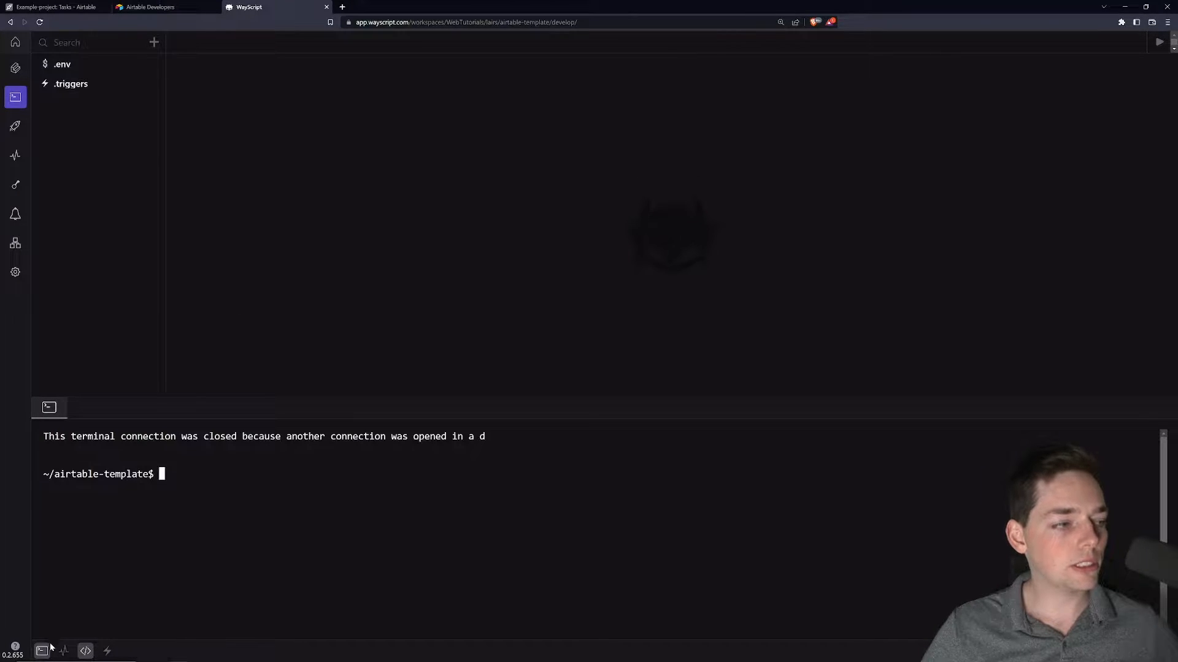
# - Reconnect the terminal and create an empty file named airtable-main.py
pyautogui.click(42, 651)
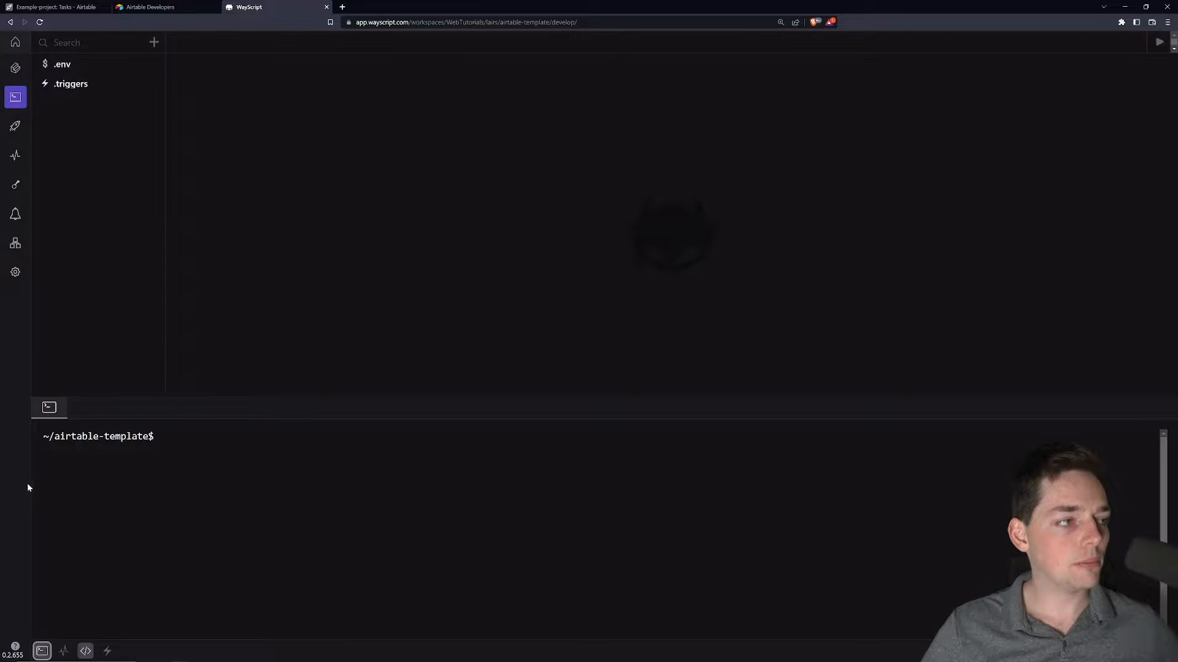
pyautogui.moveTo(180, 134)
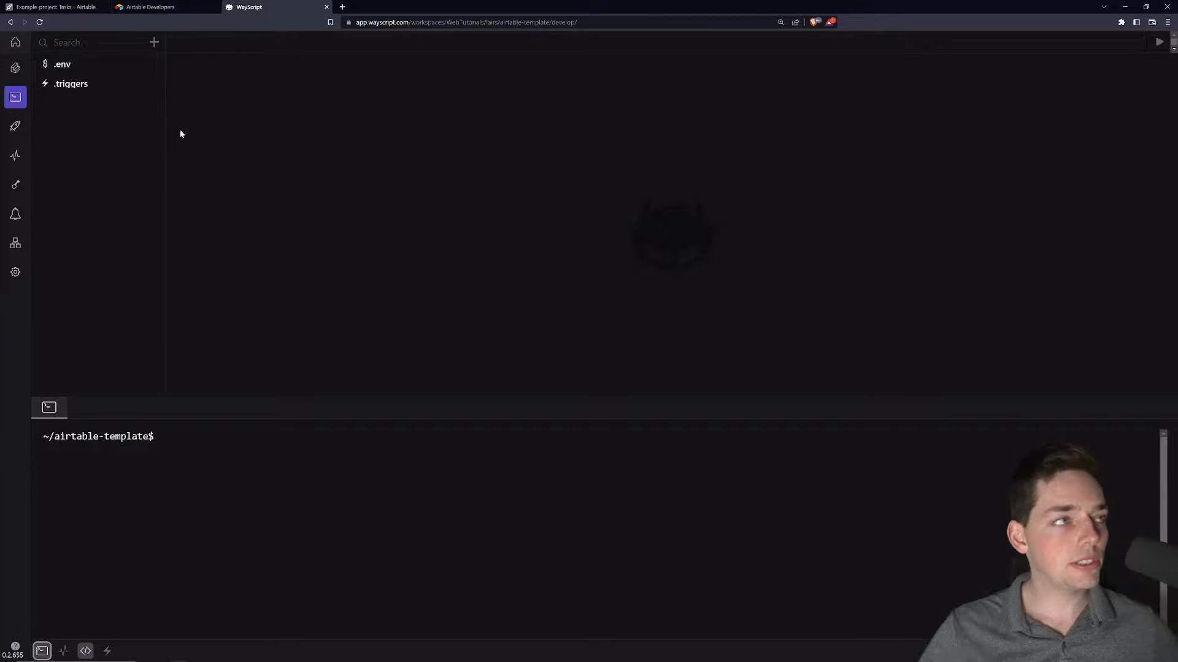
pyautogui.click(154, 42)
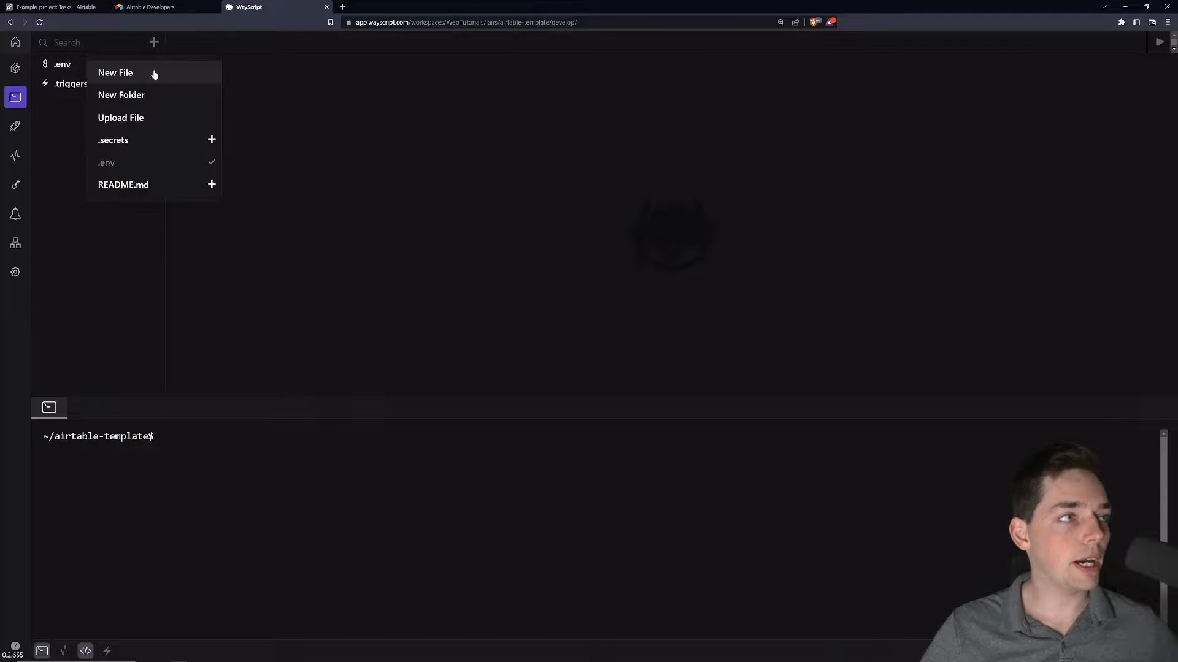
pyautogui.moveTo(121, 72)
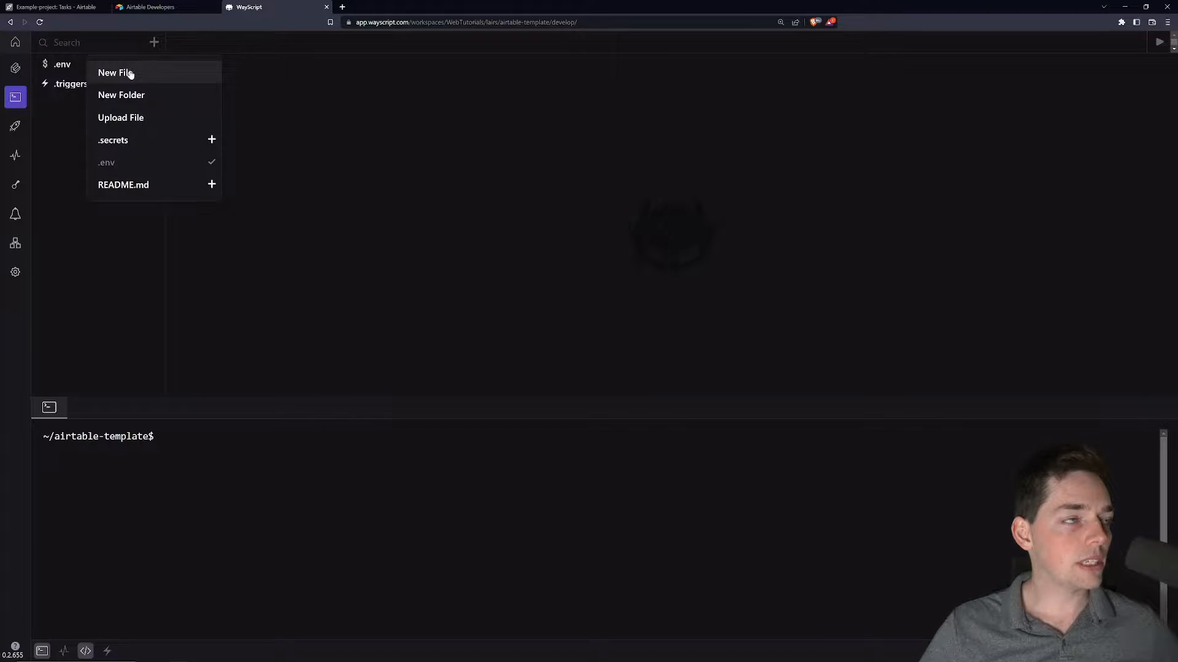
pyautogui.click(114, 72)
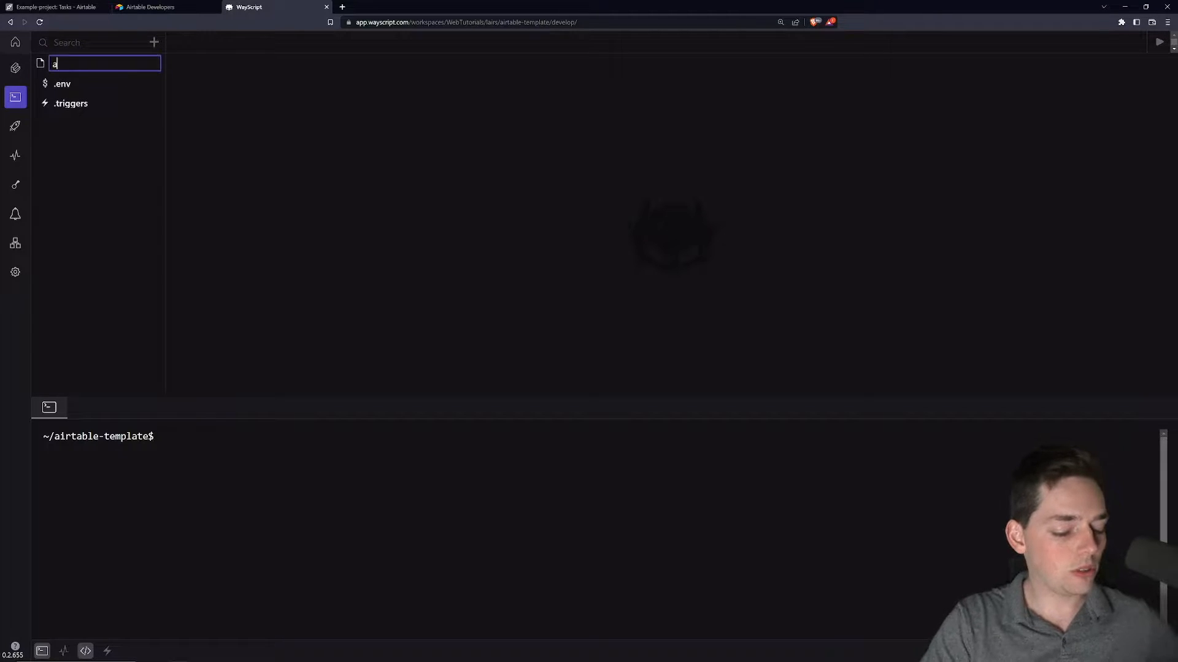
pyautogui.write('irtable-main')
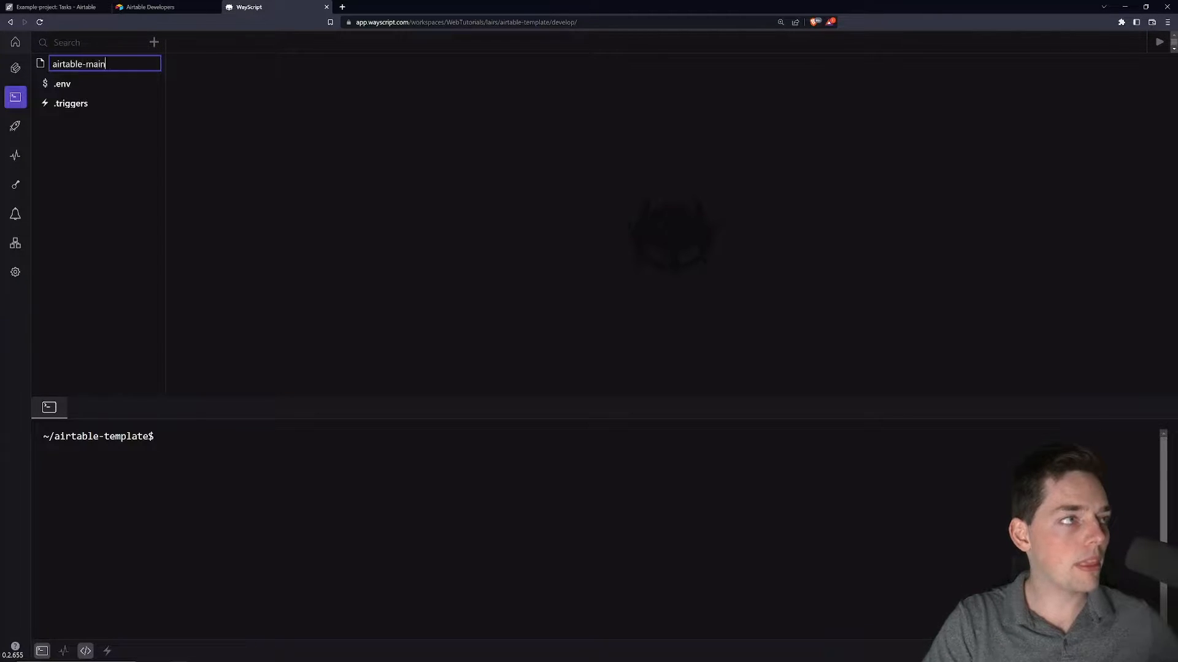
pyautogui.press('Return')
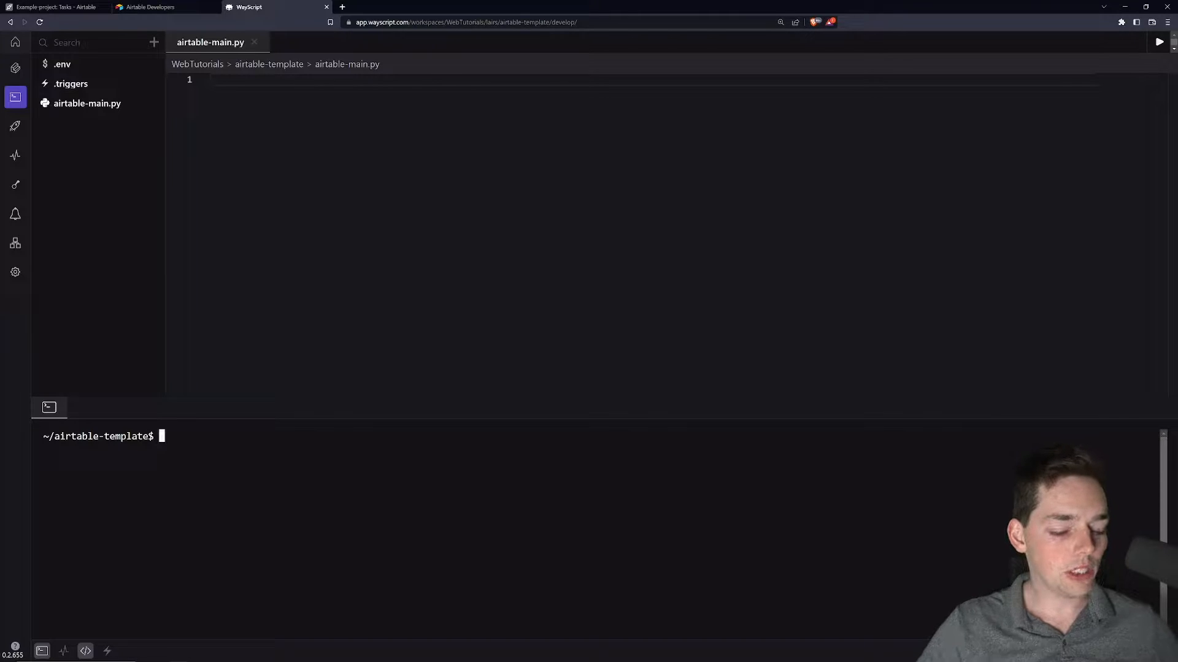
# - Install pandas with pip install pandas
pyautogui.write('pip install')
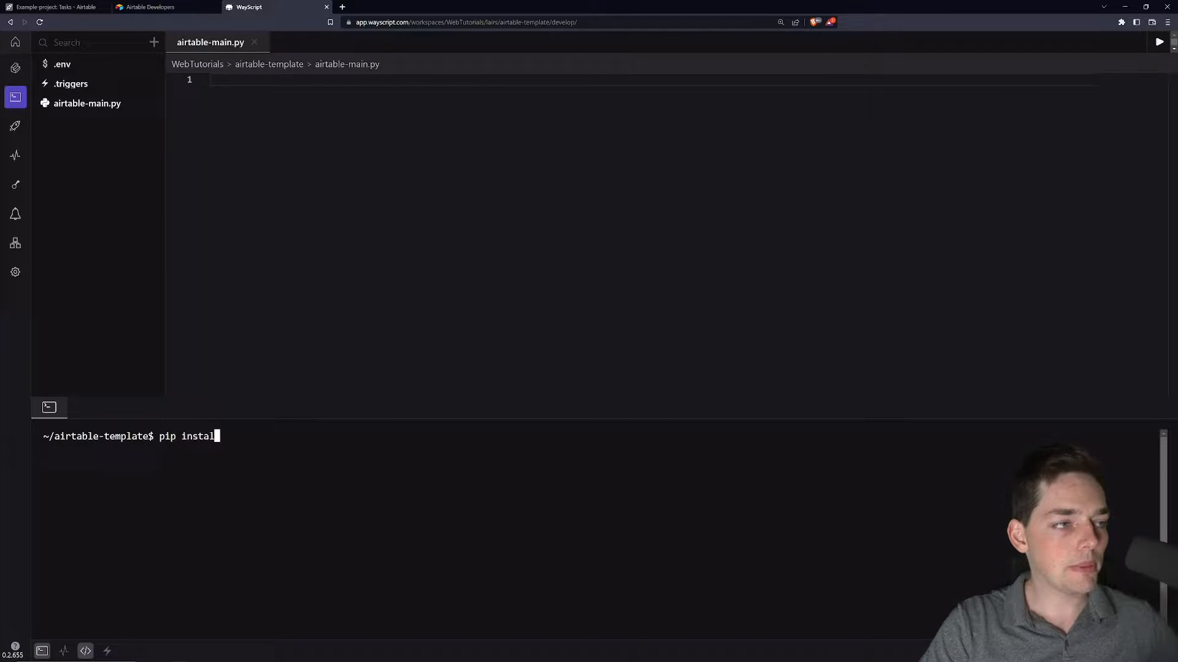
pyautogui.write('l')
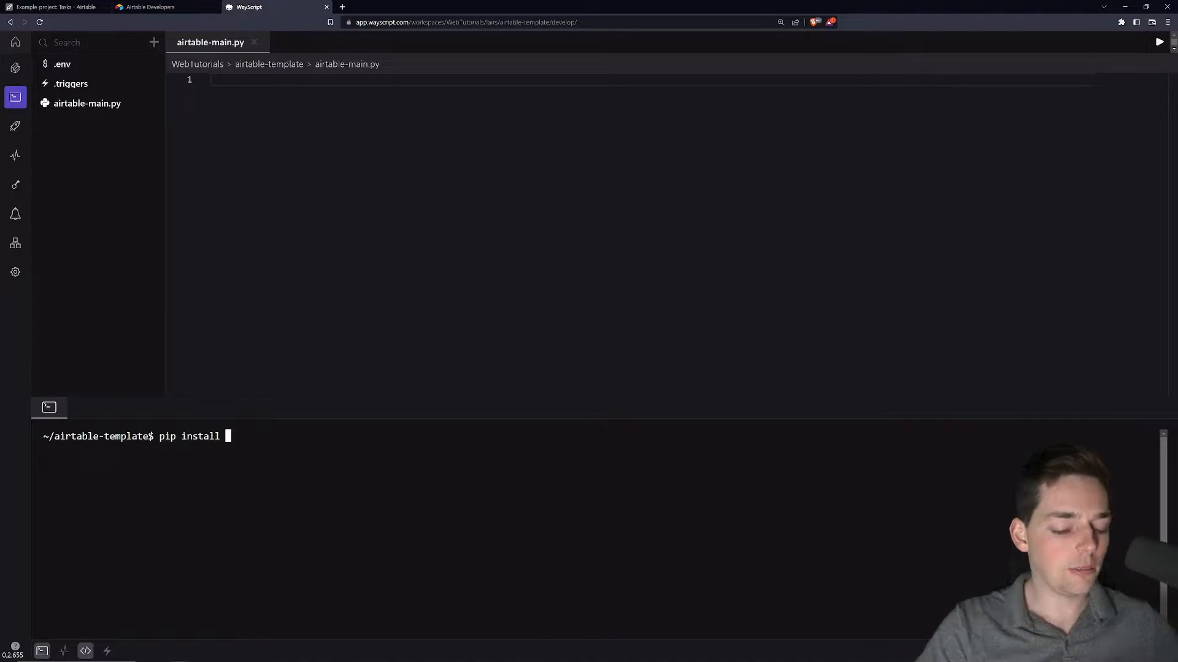
pyautogui.write('pandas')
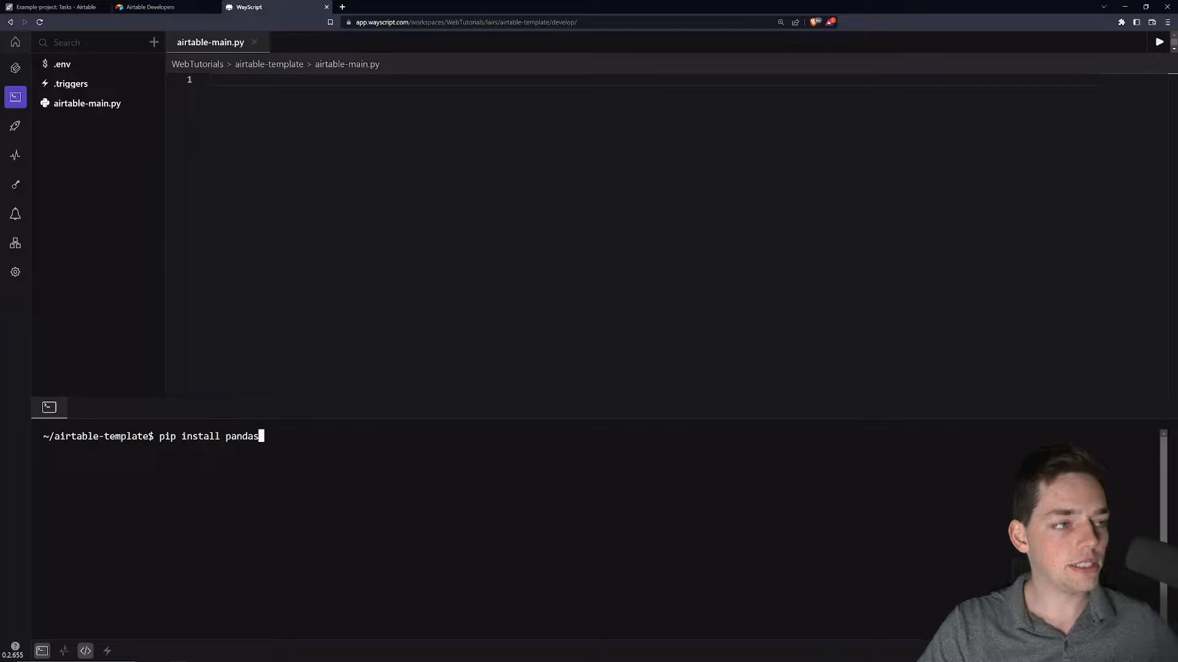
pyautogui.press('Return')
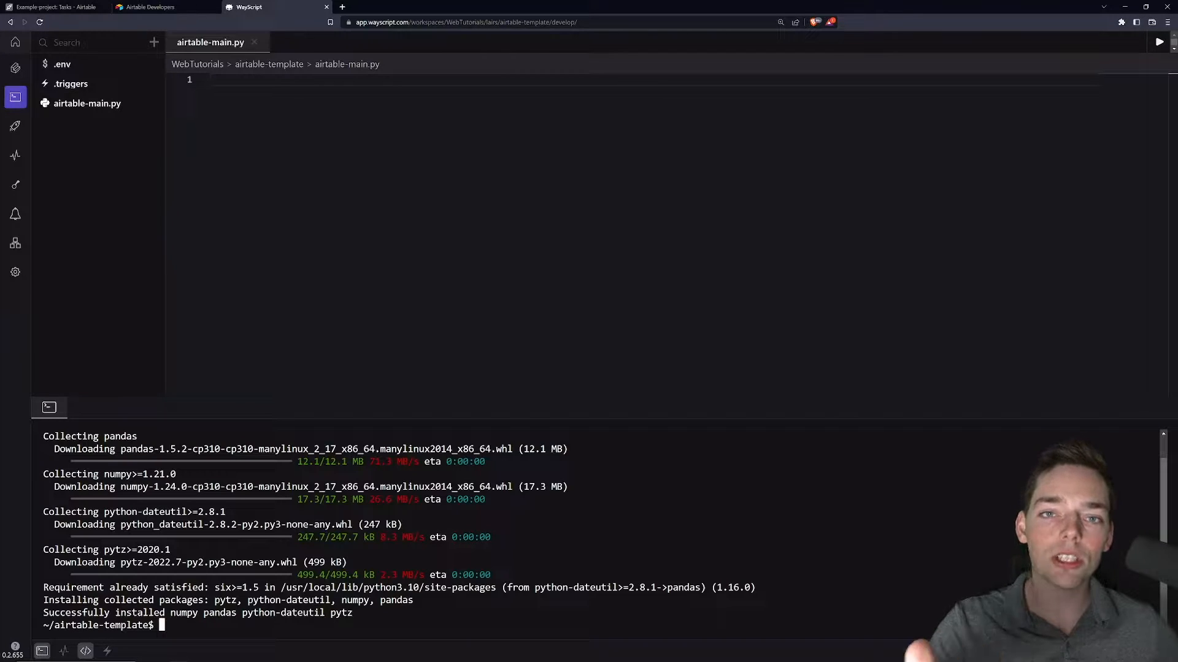
# - Save installed package versions to requirements.txt with pip freeze
pyautogui.write('pip')
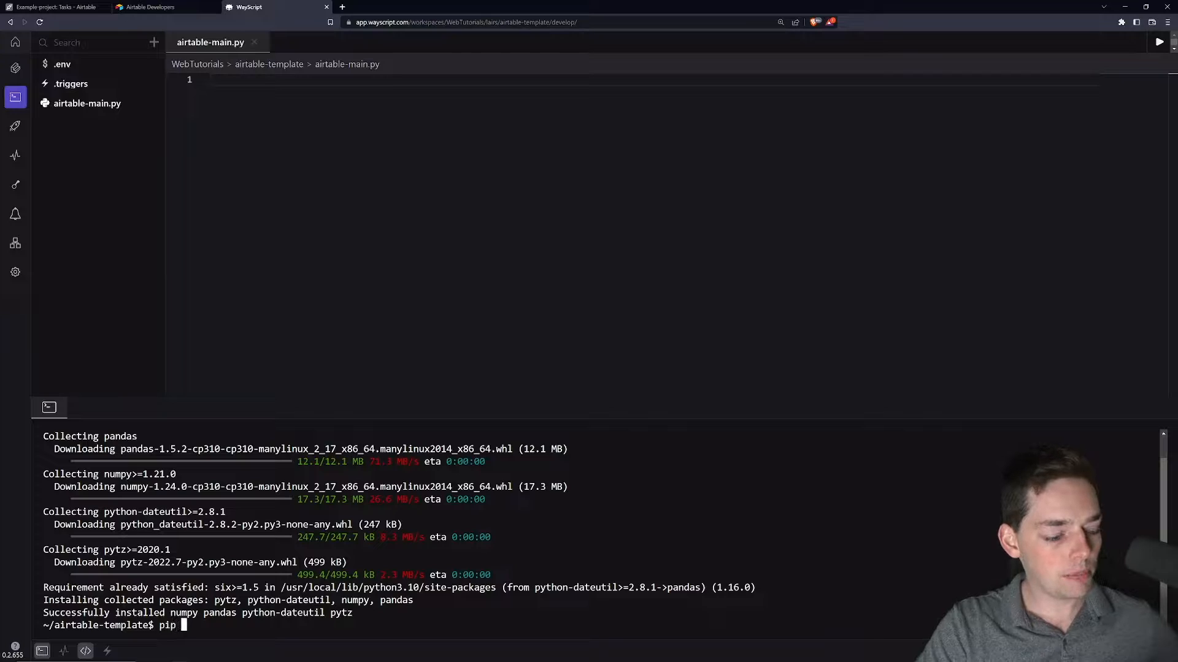
pyautogui.write('freeze >')
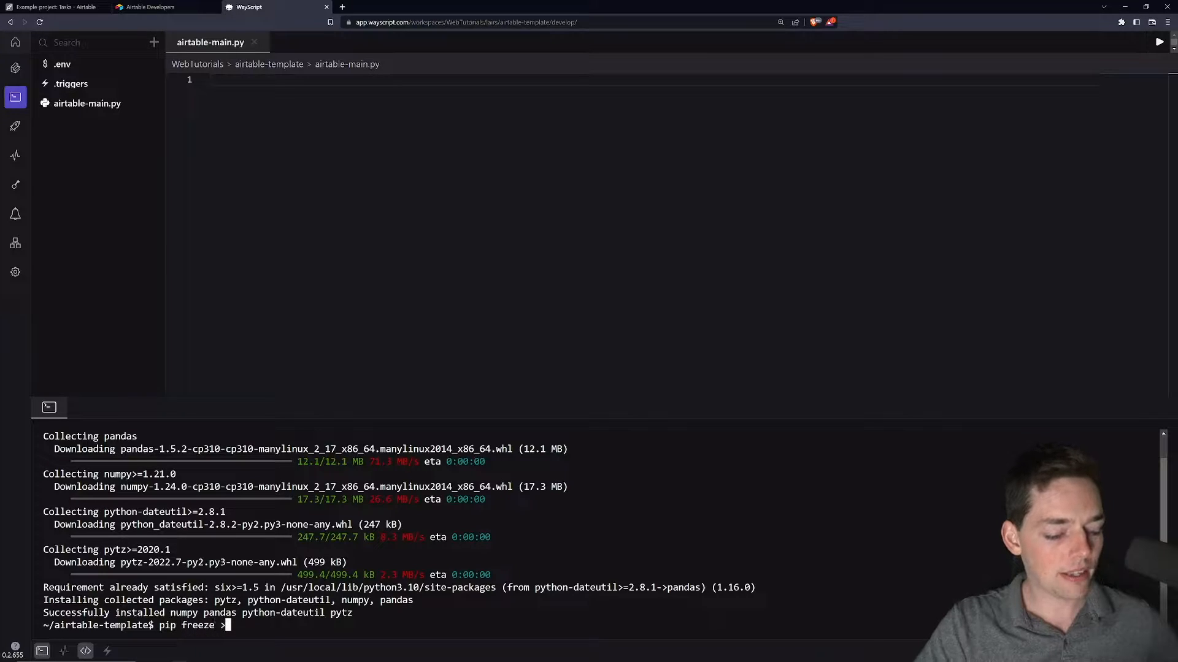
pyautogui.write('requirement')
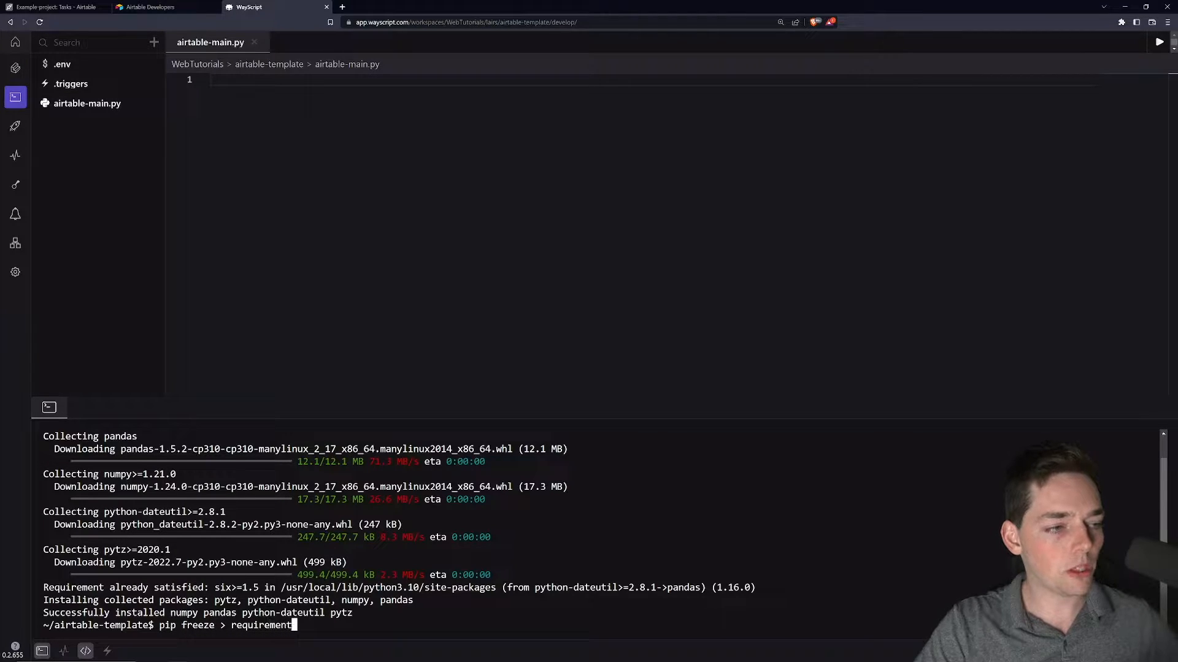
pyautogui.press('Return')
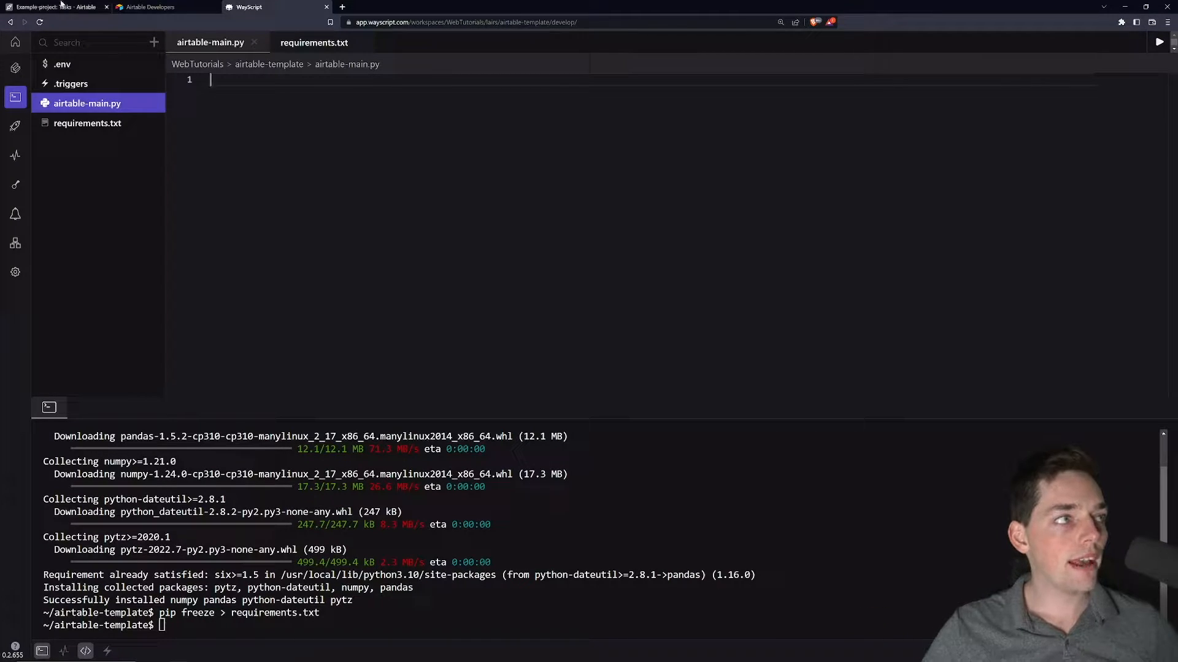
pyautogui.click(56, 7)
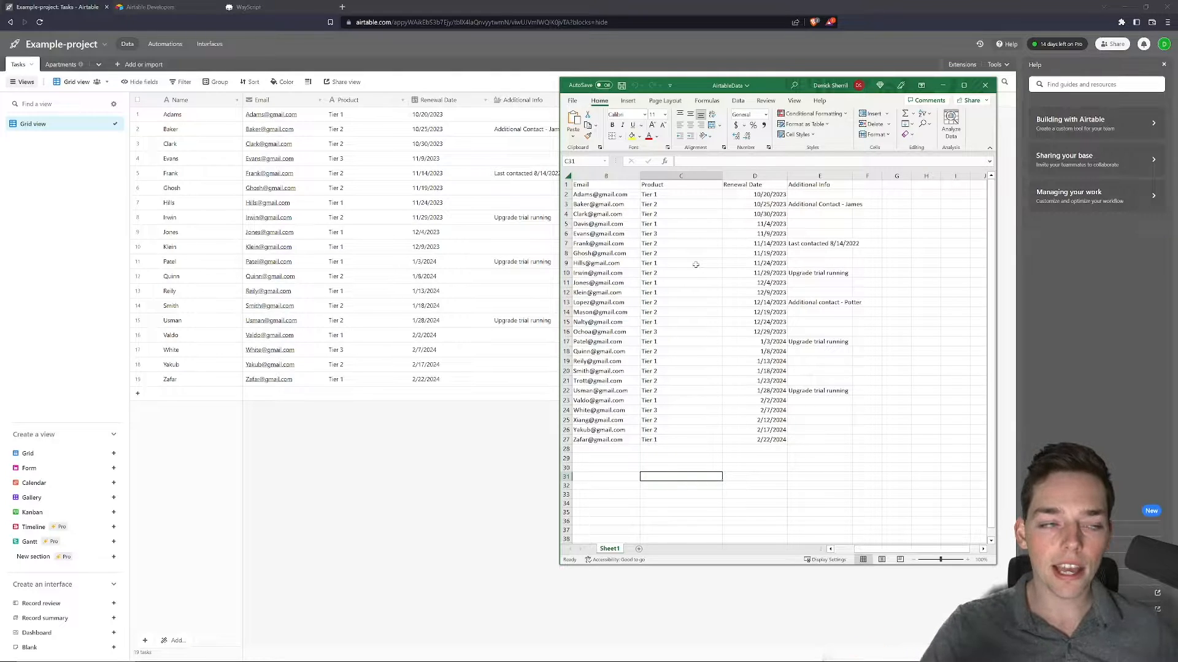
pyautogui.moveTo(865, 68)
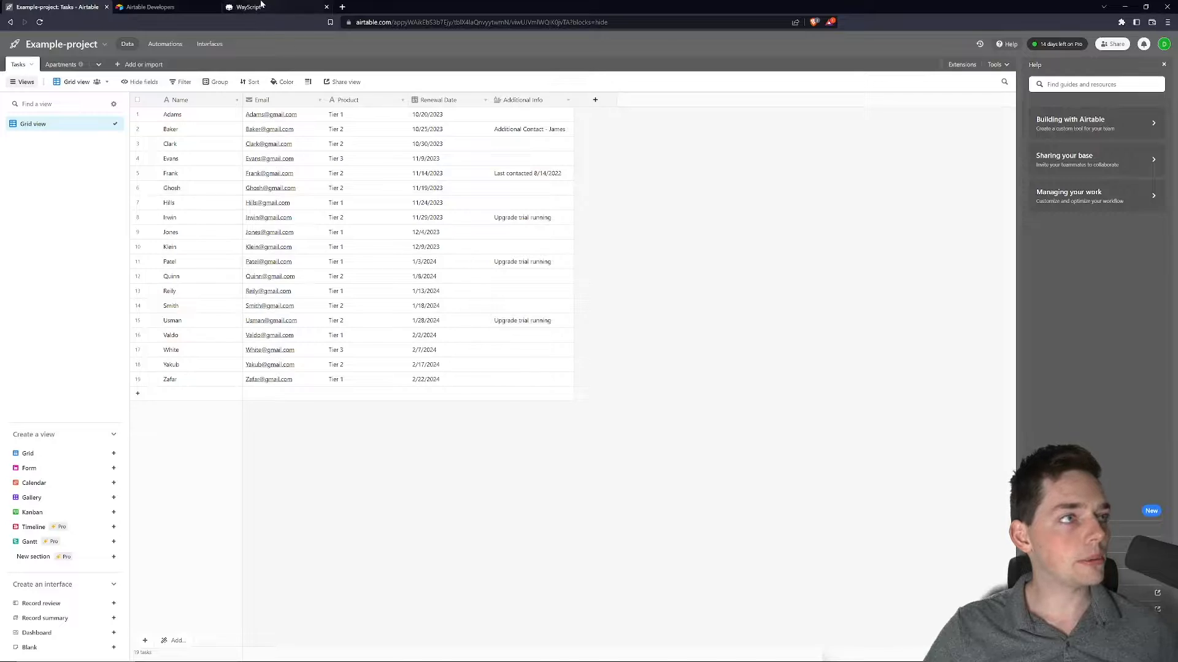
pyautogui.click(248, 6)
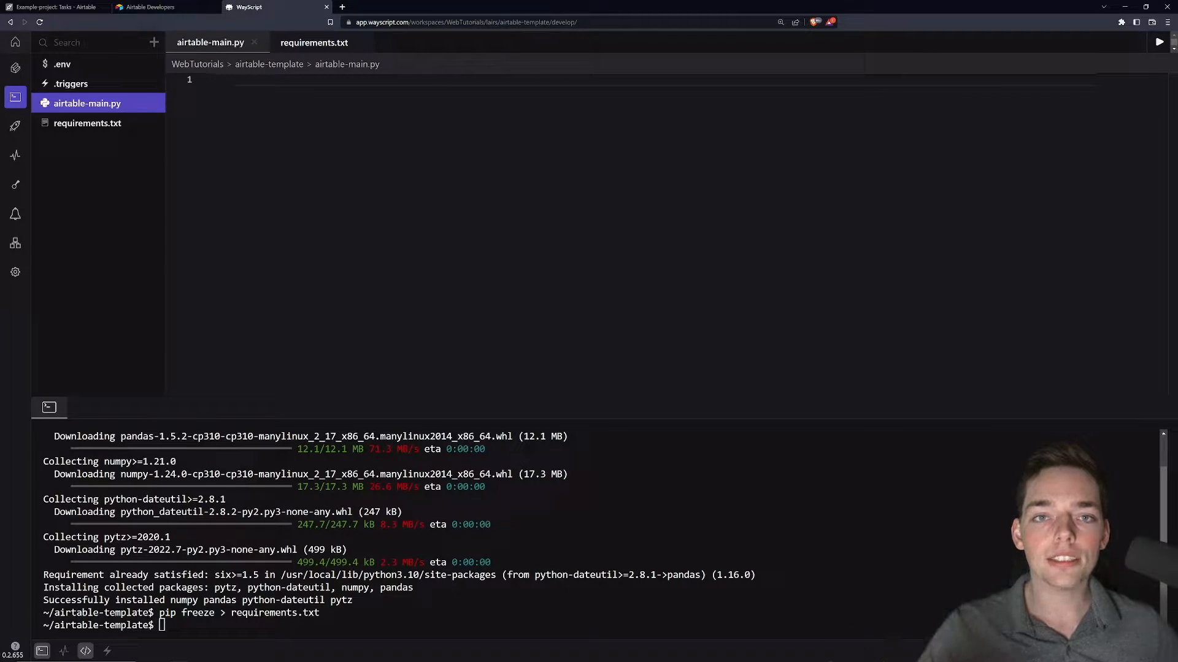
# - Copy the new Wayscript-sample-project access token from Airtable, back to the script
pyautogui.click(150, 7)
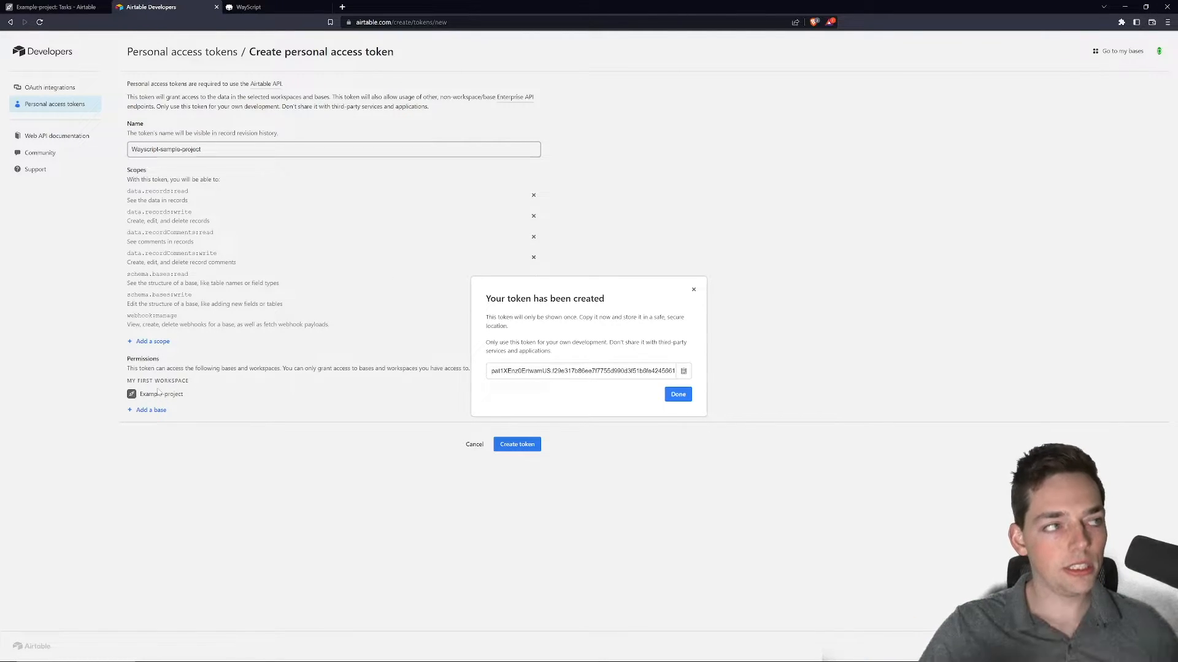
pyautogui.moveTo(155, 164)
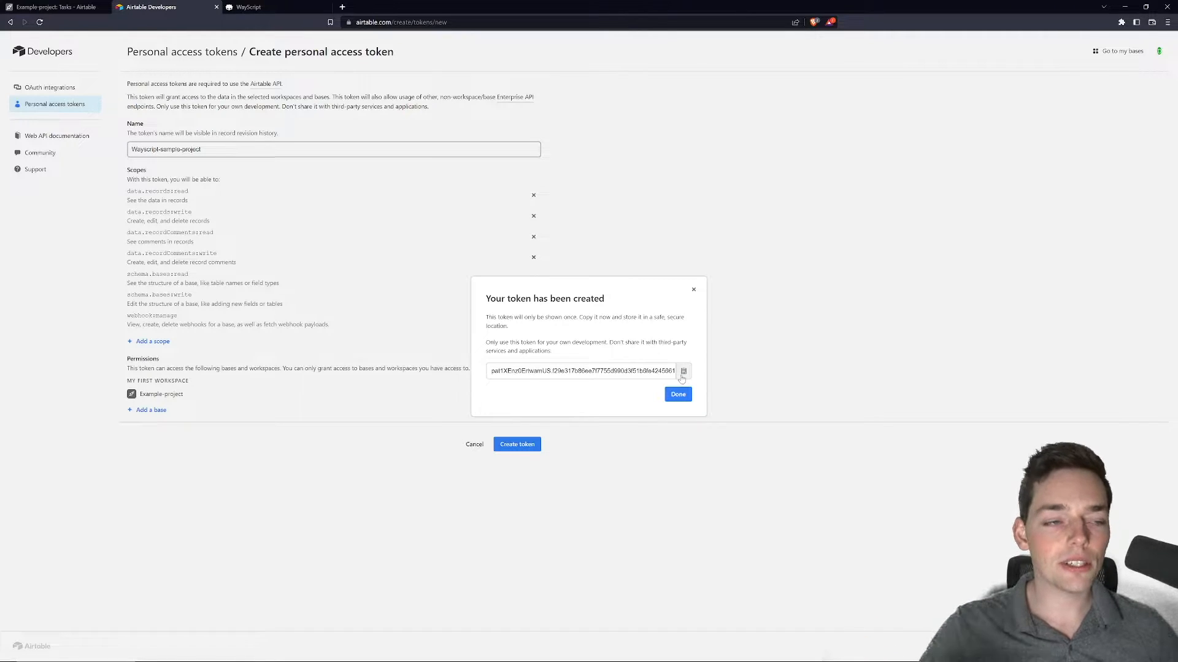
pyautogui.click(683, 371)
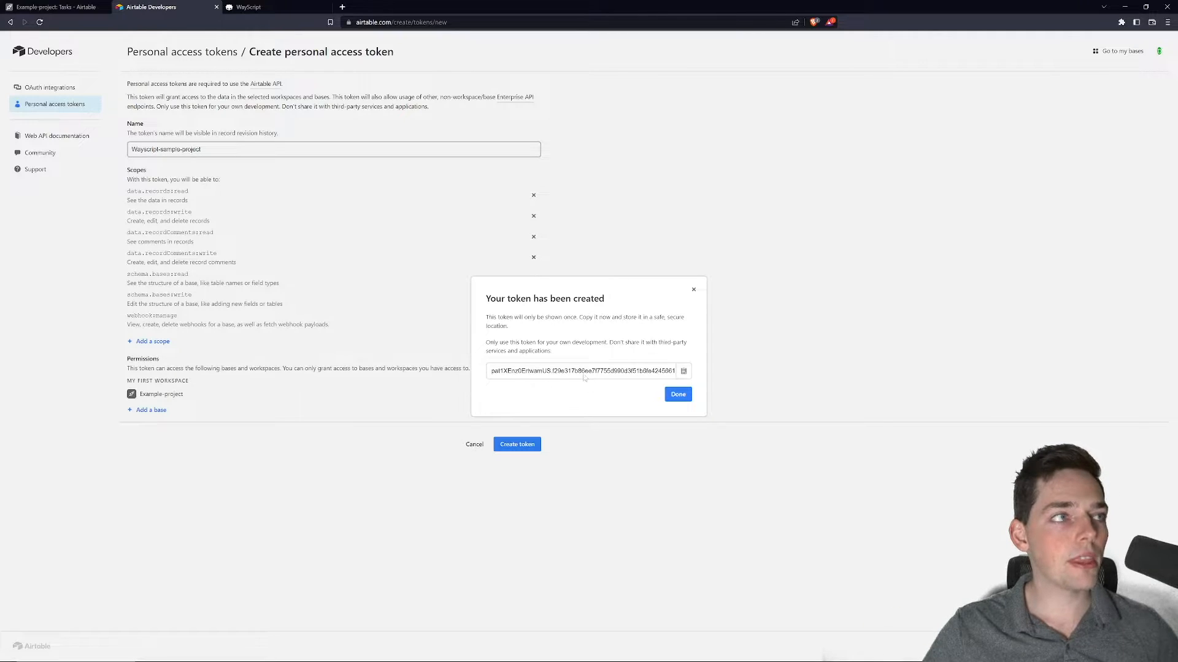
pyautogui.click(255, 7)
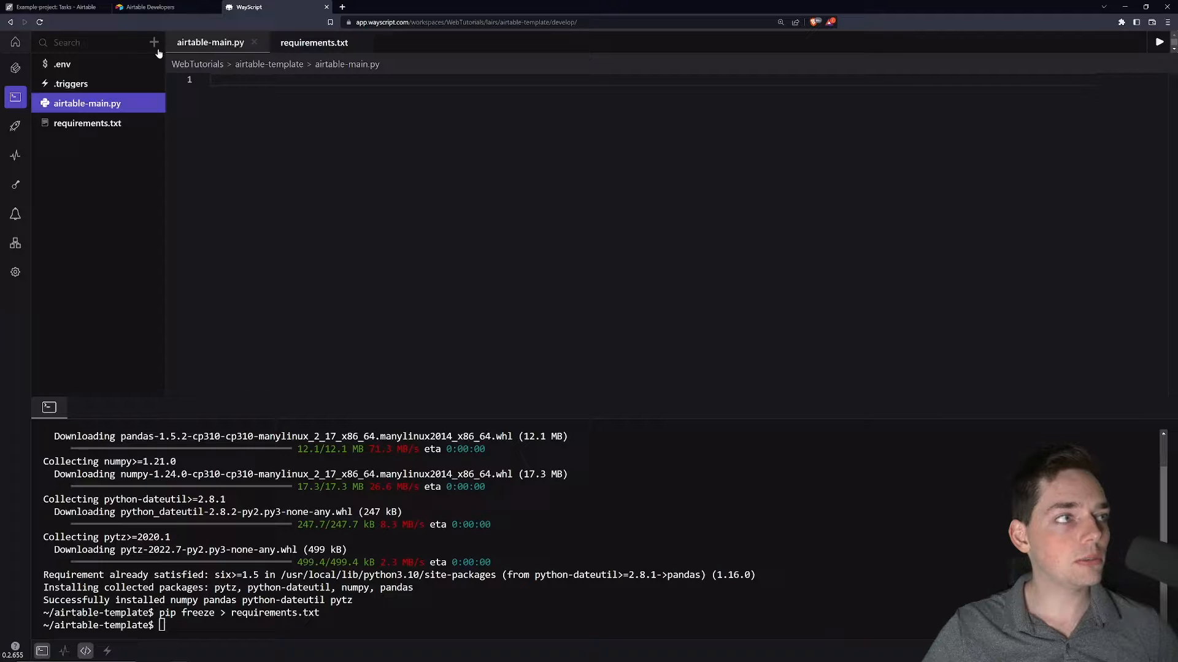
# - Paste the personal_access_token and add empty base_id and table_id variables
pyautogui.write("personal_access_token ='pat1XEnz0ErtwamUS.f29e317b86ee7f7755d990d3f51b6fe424566133cd4630e0438ad581509107c9'")
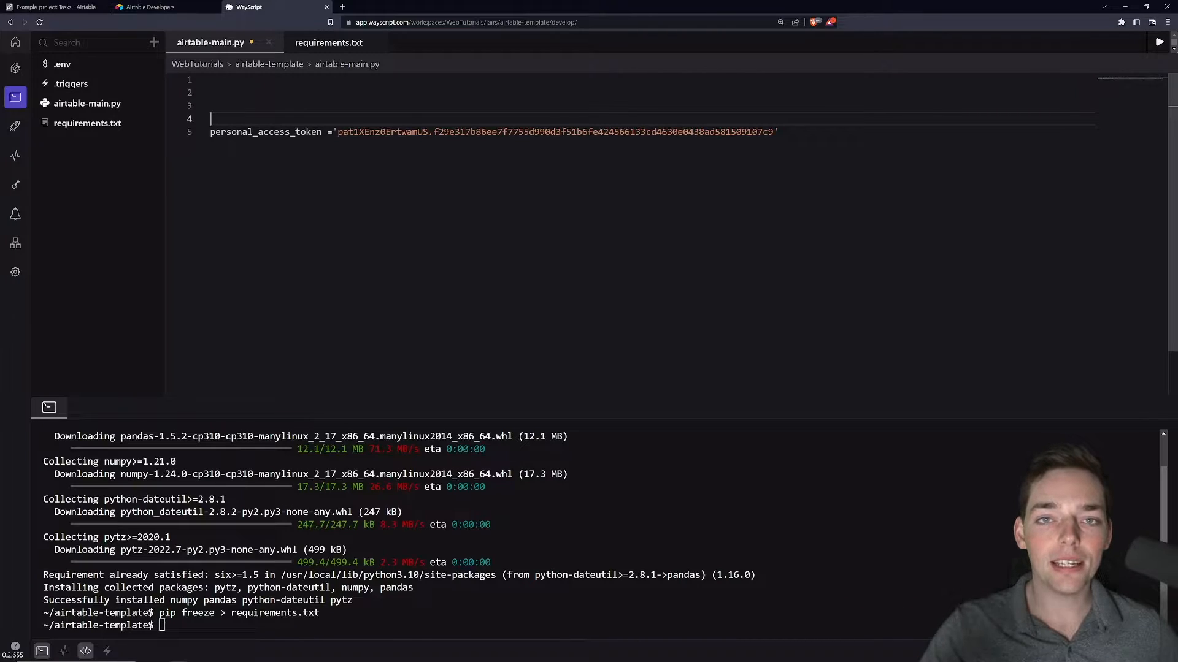
pyautogui.write('bas')
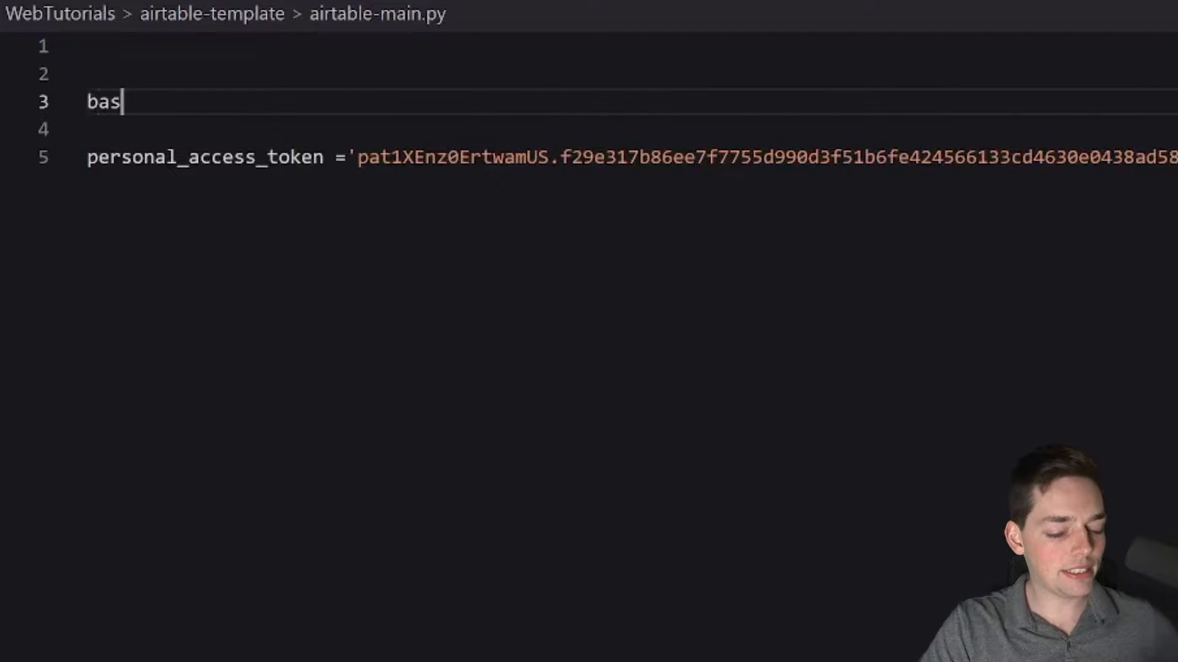
pyautogui.write('e_id =')
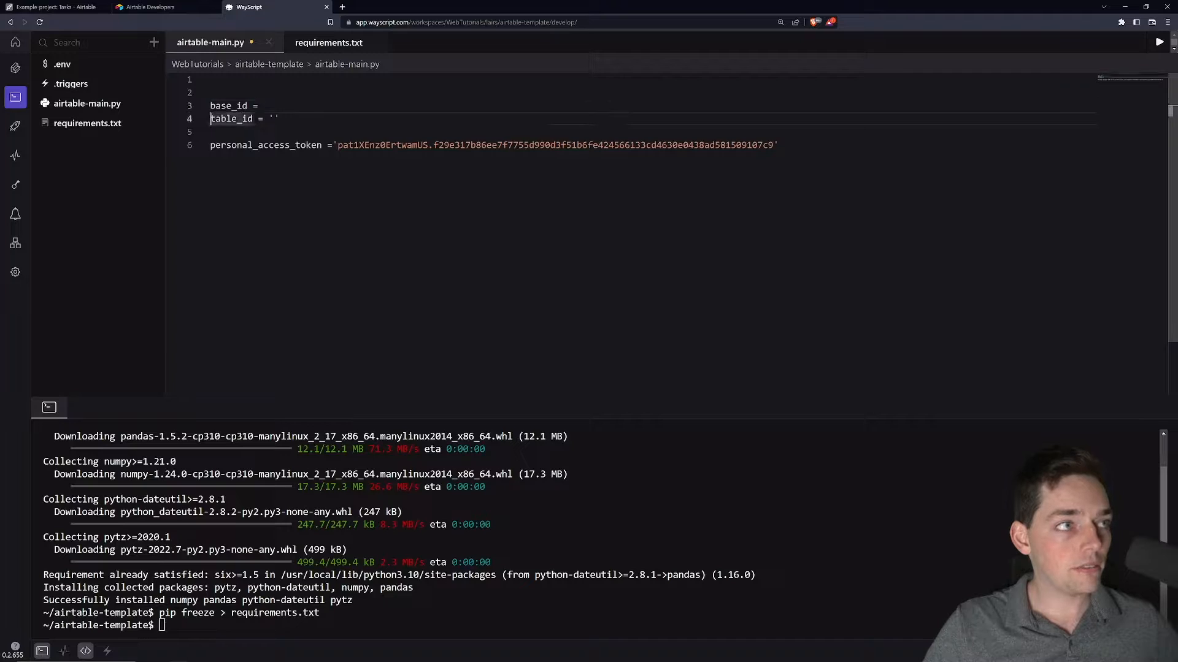
pyautogui.write("''")
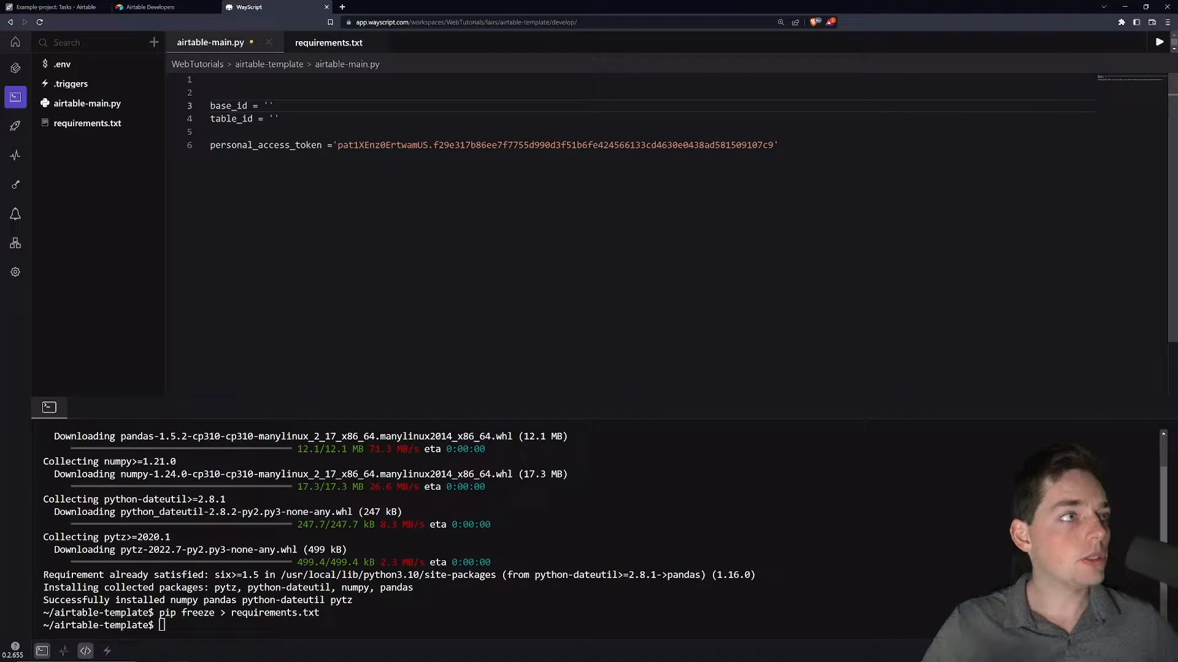
pyautogui.click(56, 6)
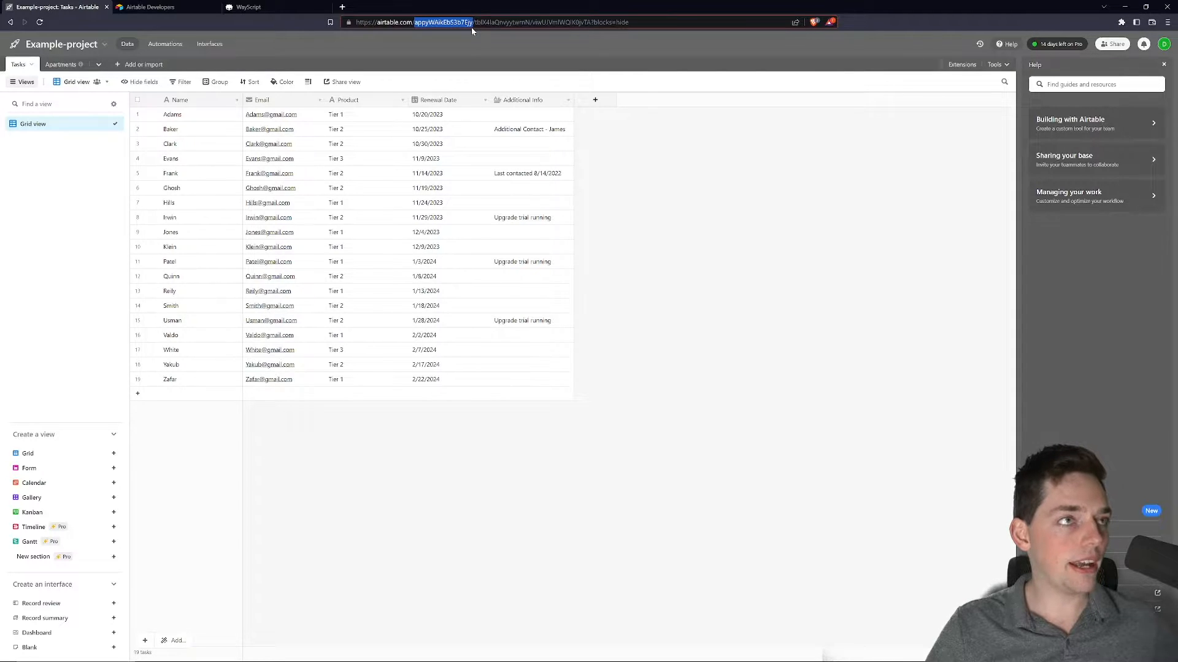
# - Paste base ID 'appyWAikEbS3b7Ejy' and table ID 'tblX4laQnvyytwrnN' from Airtable's URL
pyautogui.click(248, 7)
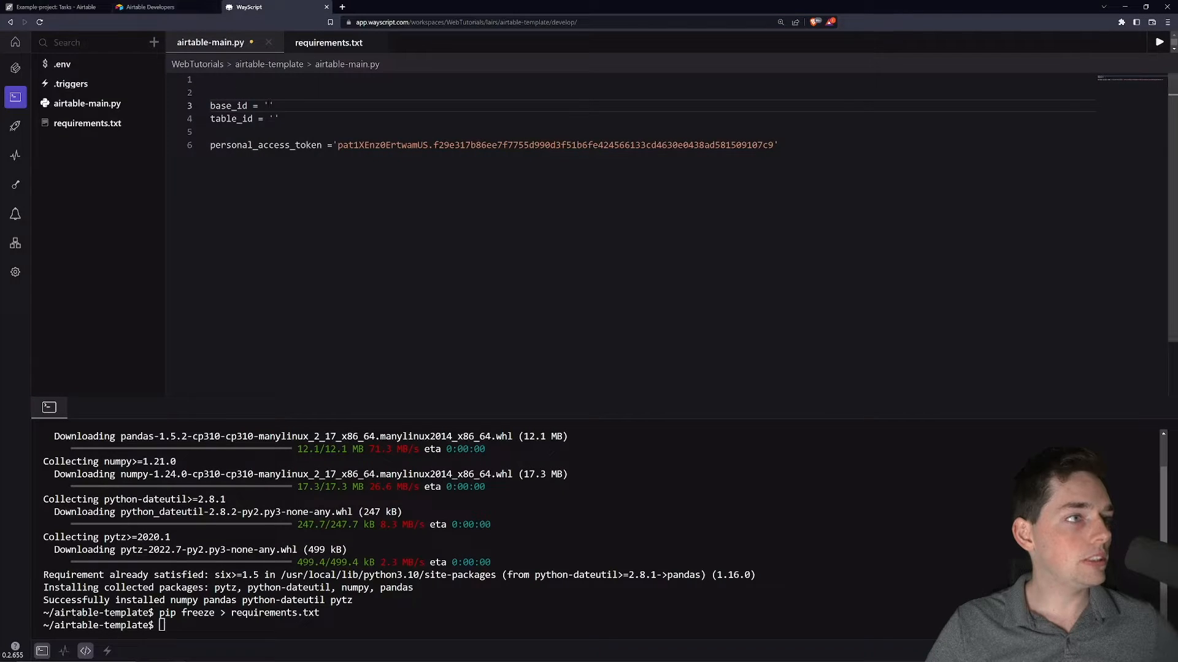
pyautogui.click(56, 7)
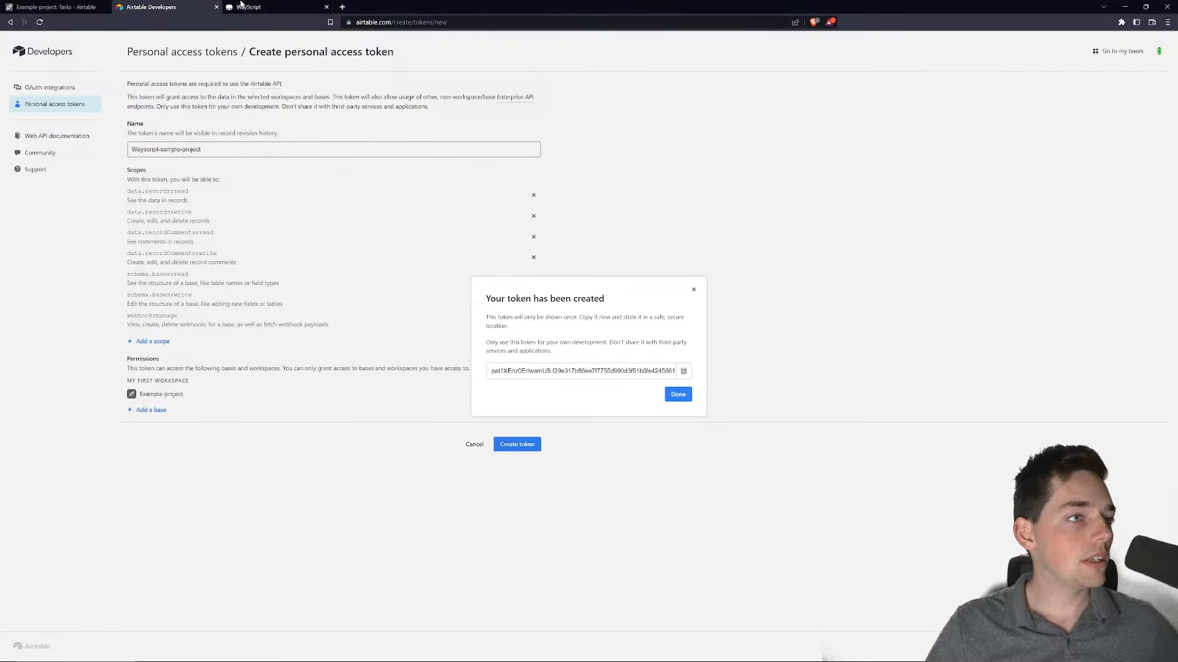
pyautogui.click(248, 7)
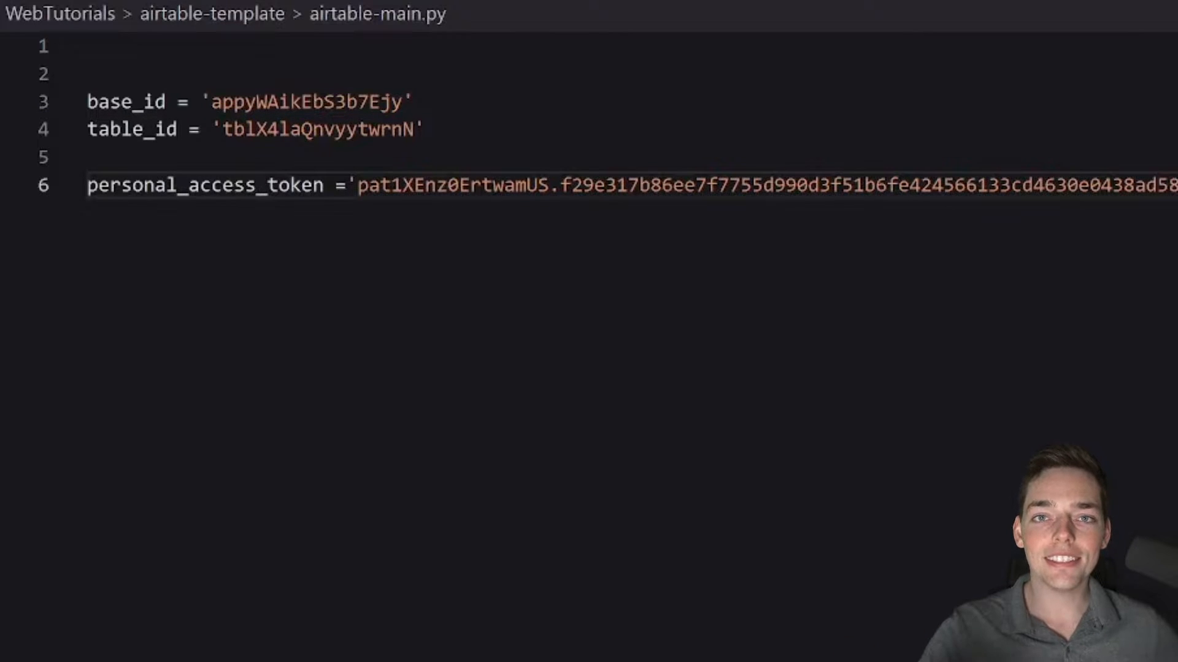
pyautogui.press('Enter')
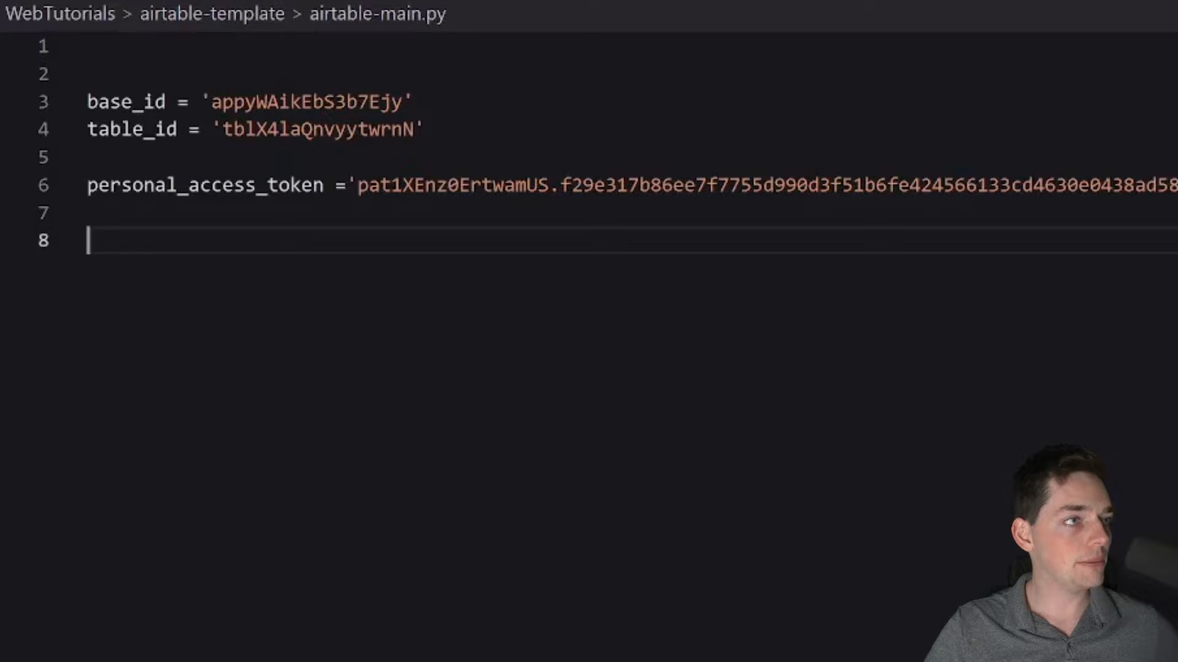
# - Write create_headers() returning Bearer Authorization and application/json Content-Type headers
pyautogui.write('def create_headers():')
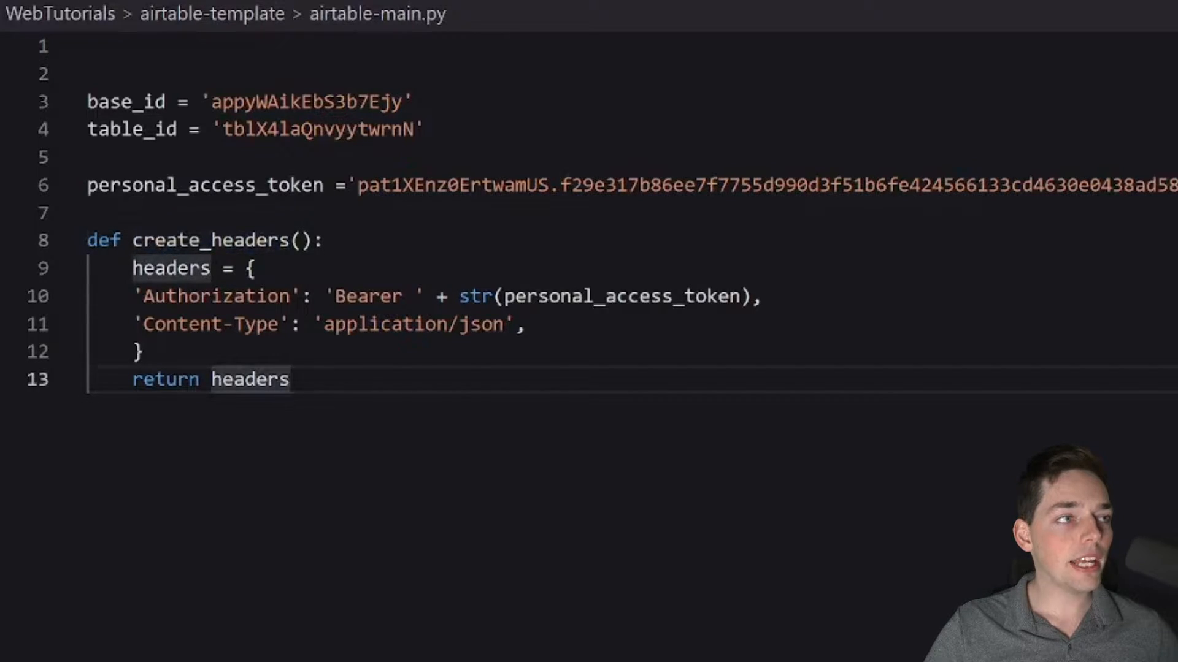
pyautogui.doubleClick(216, 296)
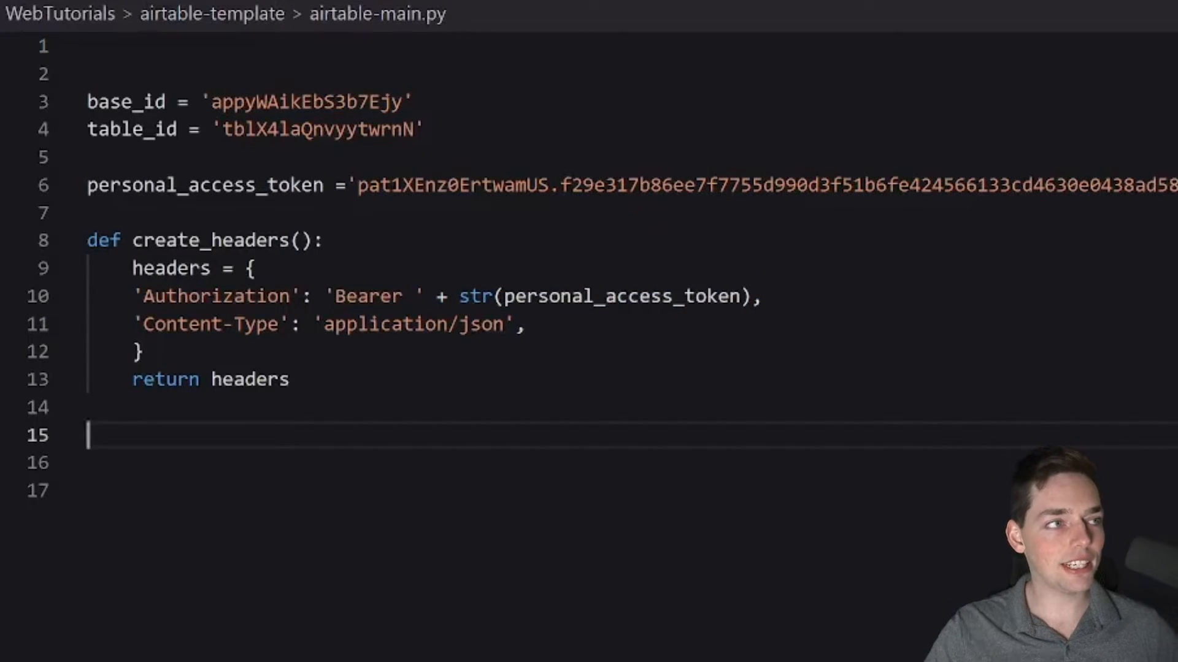
# - Add the base_table_api_url format line and import requests, pandas as pd, and json
pyautogui.write("base_table_api_url = 'https://api.airtable.com/v0/{}/{}'.format(base_id, table_id)")
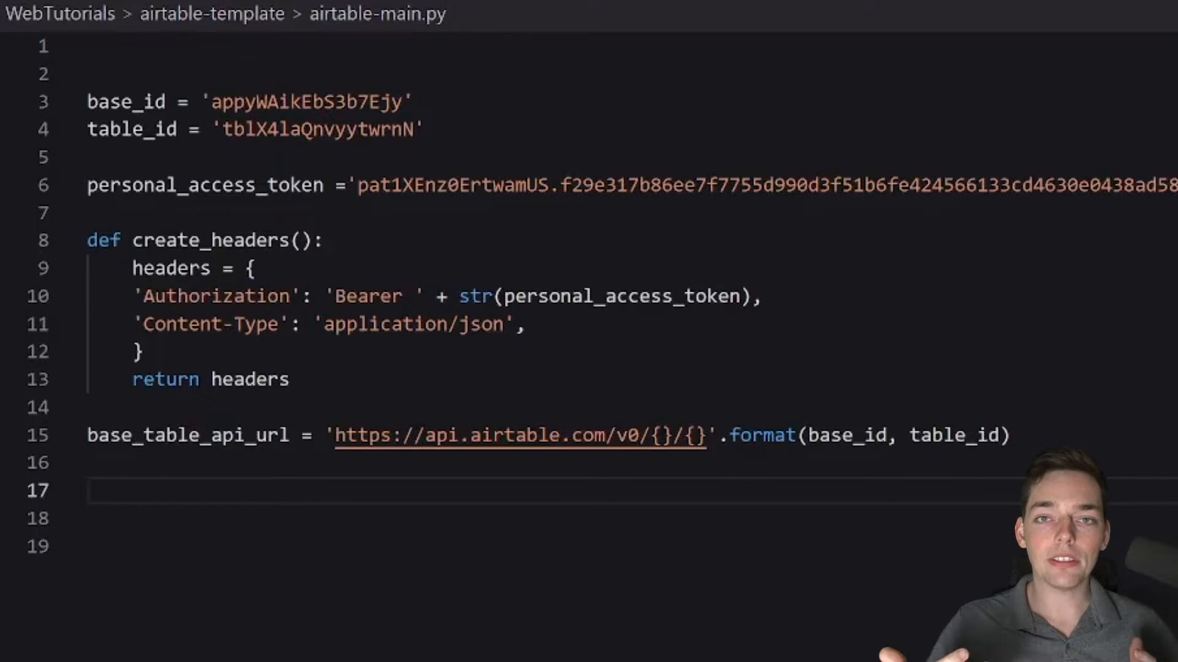
pyautogui.write('import')
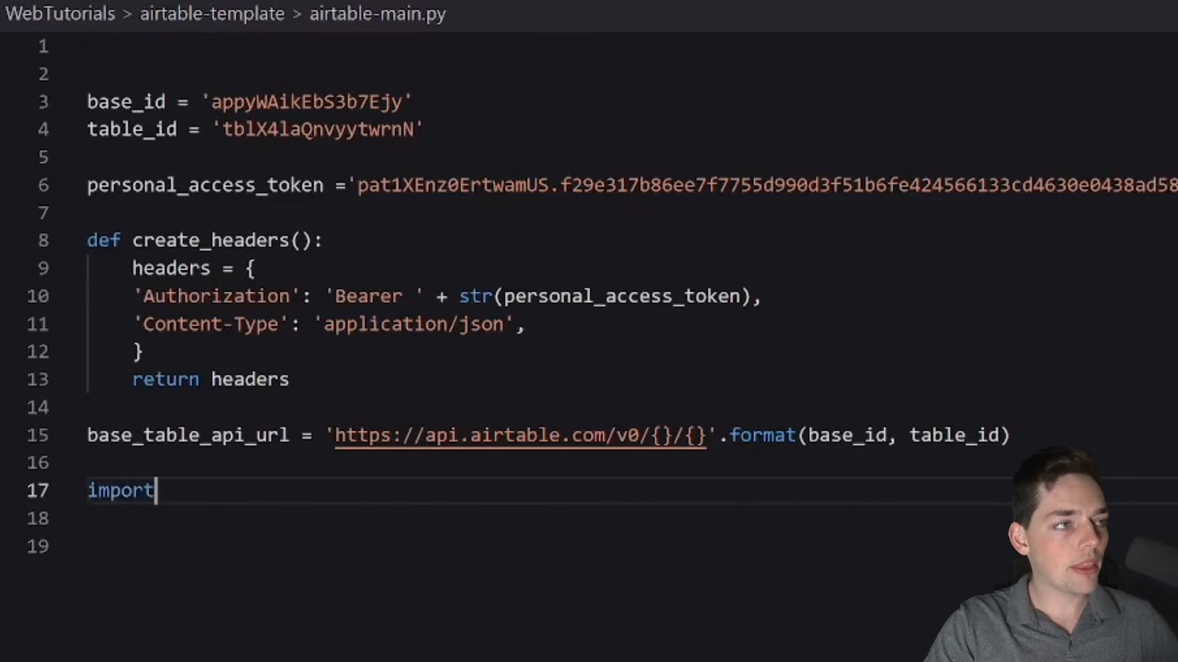
pyautogui.write('requests')
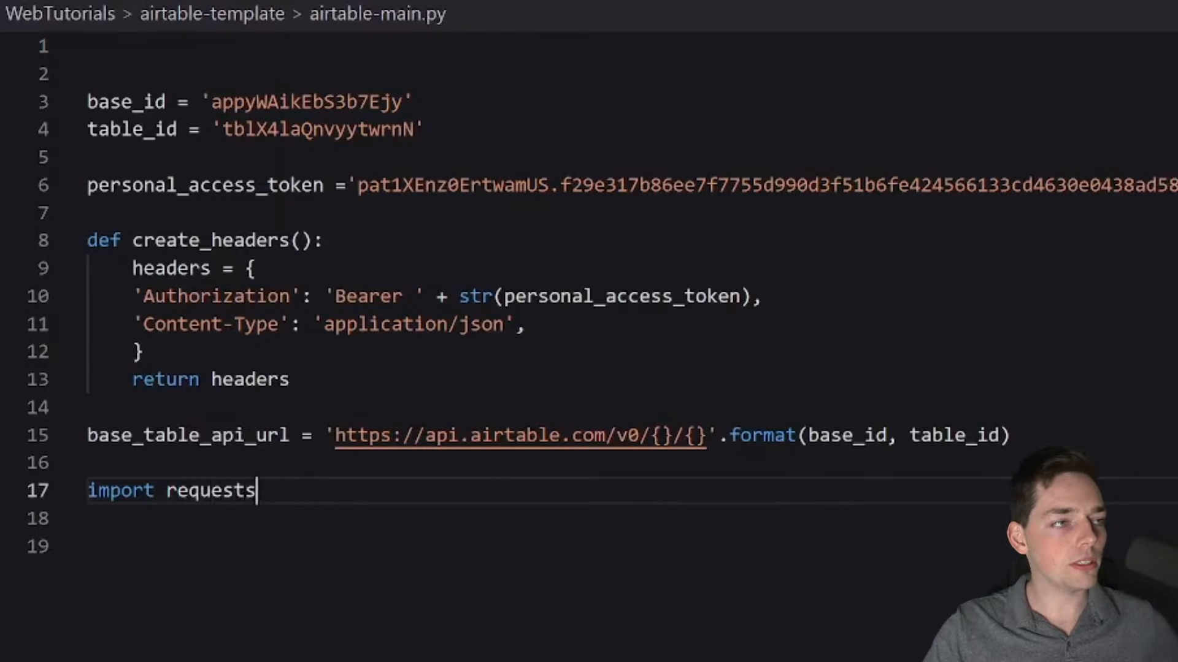
pyautogui.press('Return')
pyautogui.write('import pa')
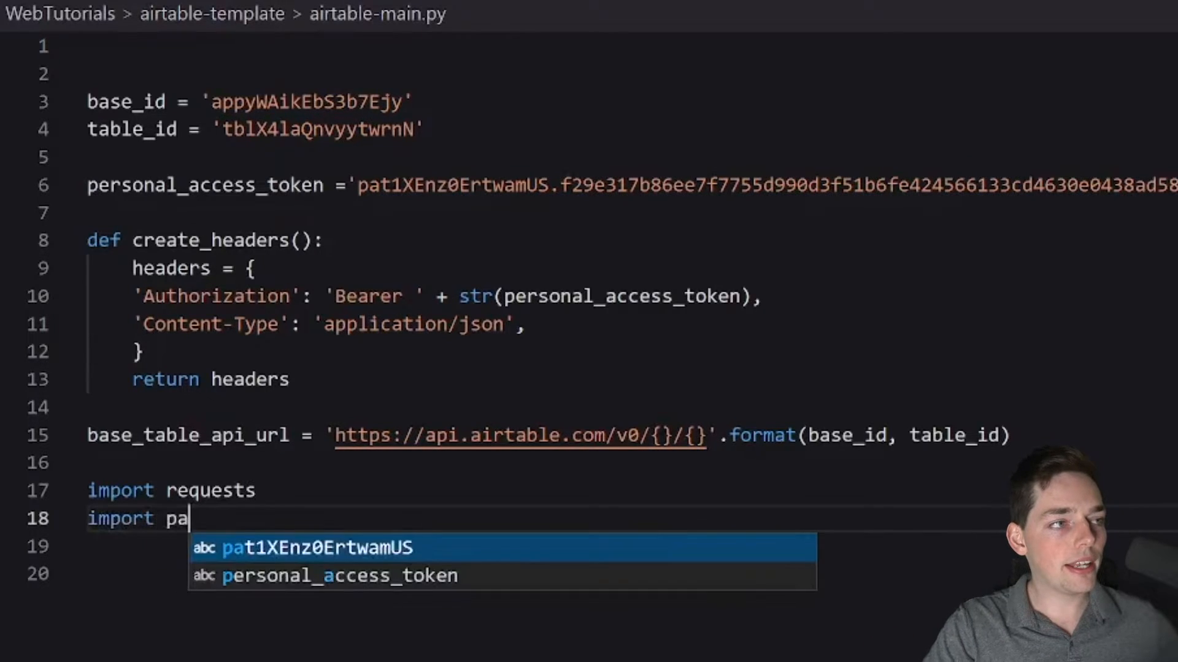
pyautogui.write('ndas as pd')
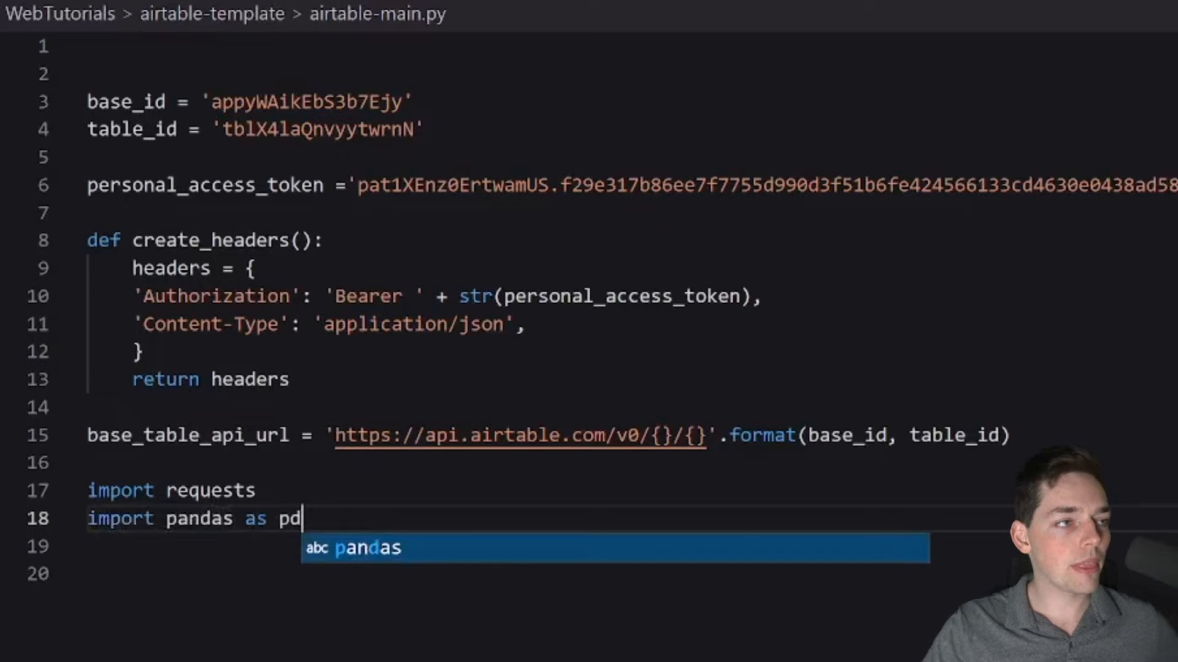
pyautogui.press('Enter')
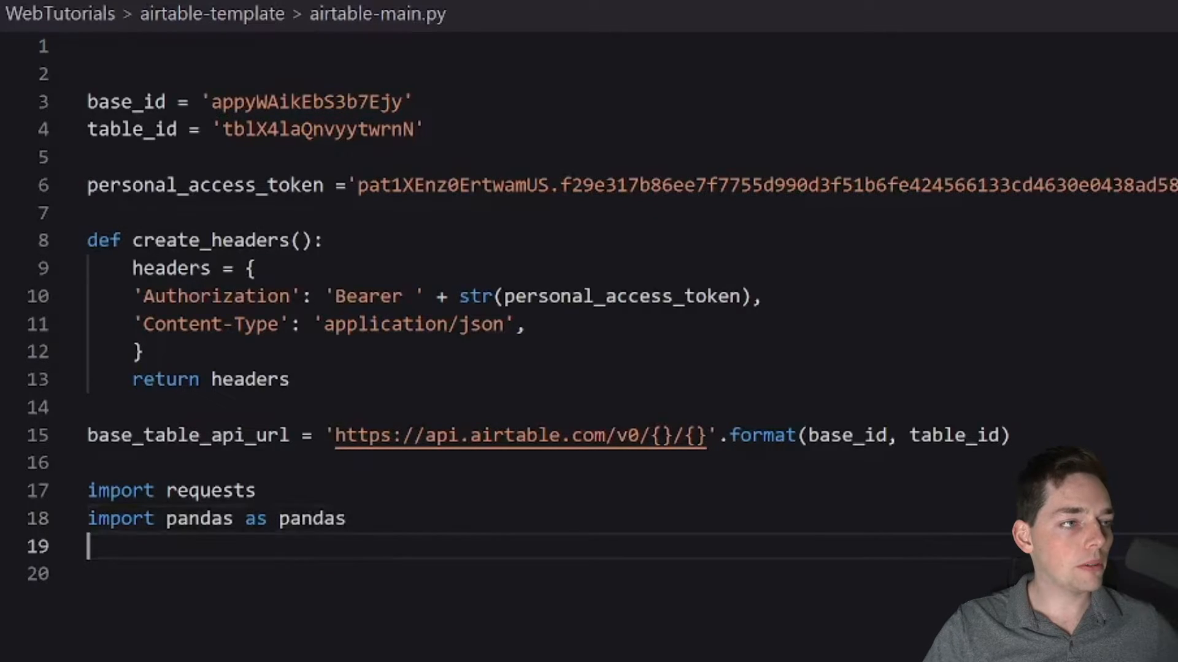
pyautogui.write('import json')
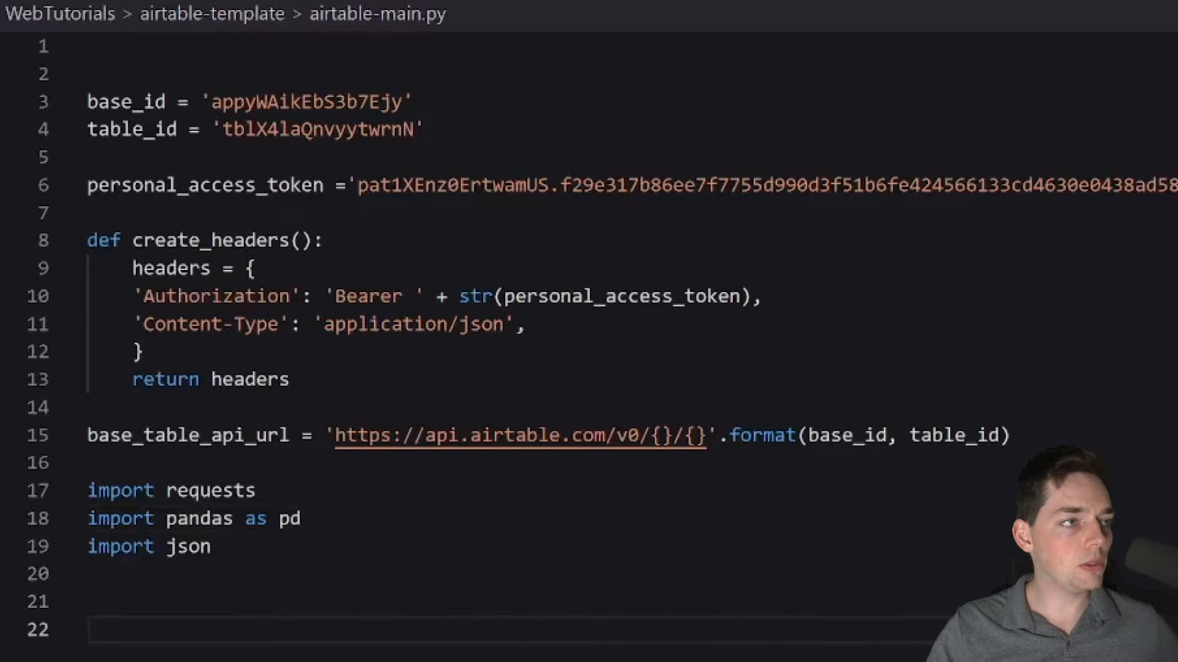
pyautogui.scroll(-3)
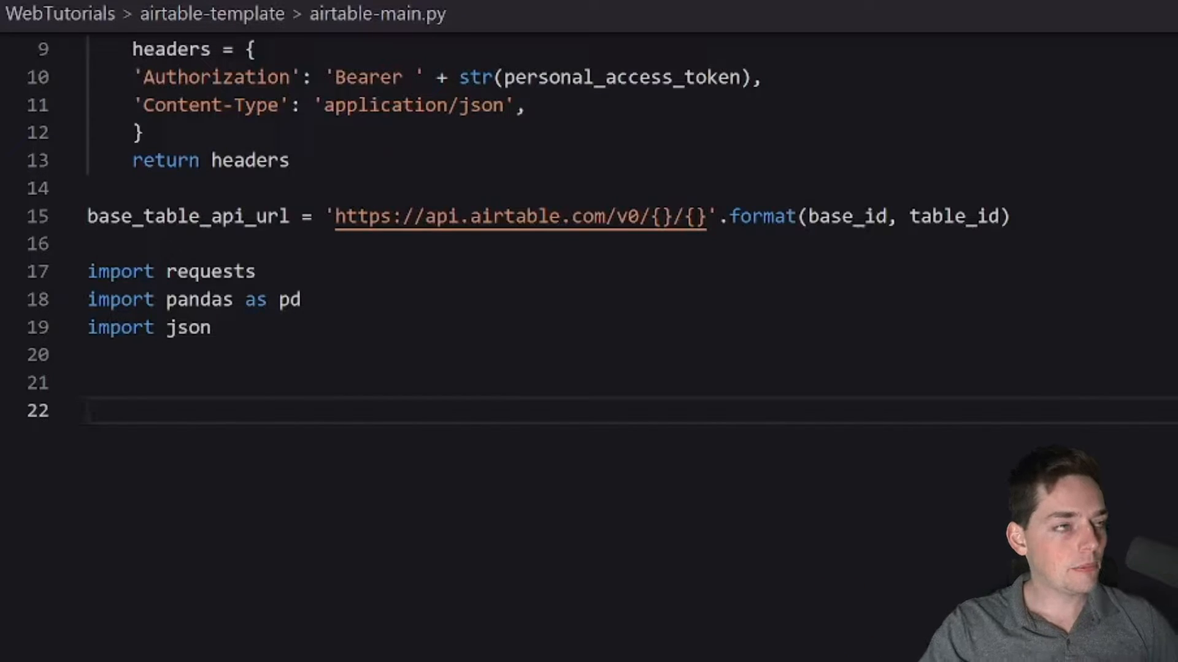
pyautogui.write('#')
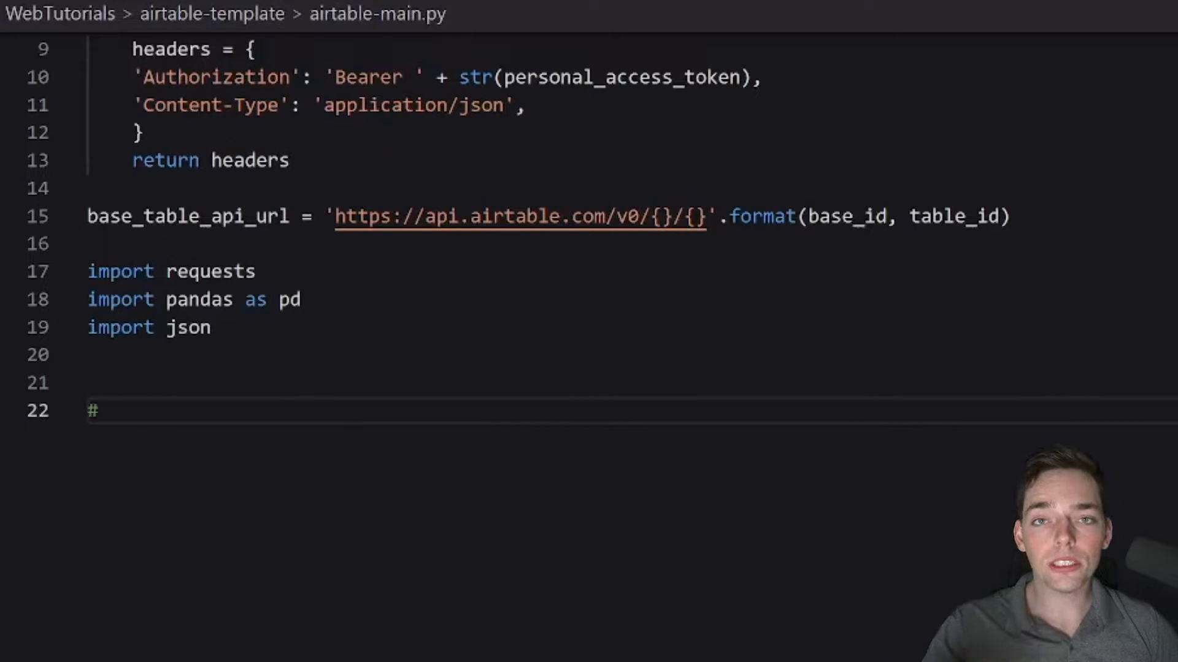
# - Add a List all records section: build headers, GET base_table_api_url, print response.content
pyautogui.write('List')
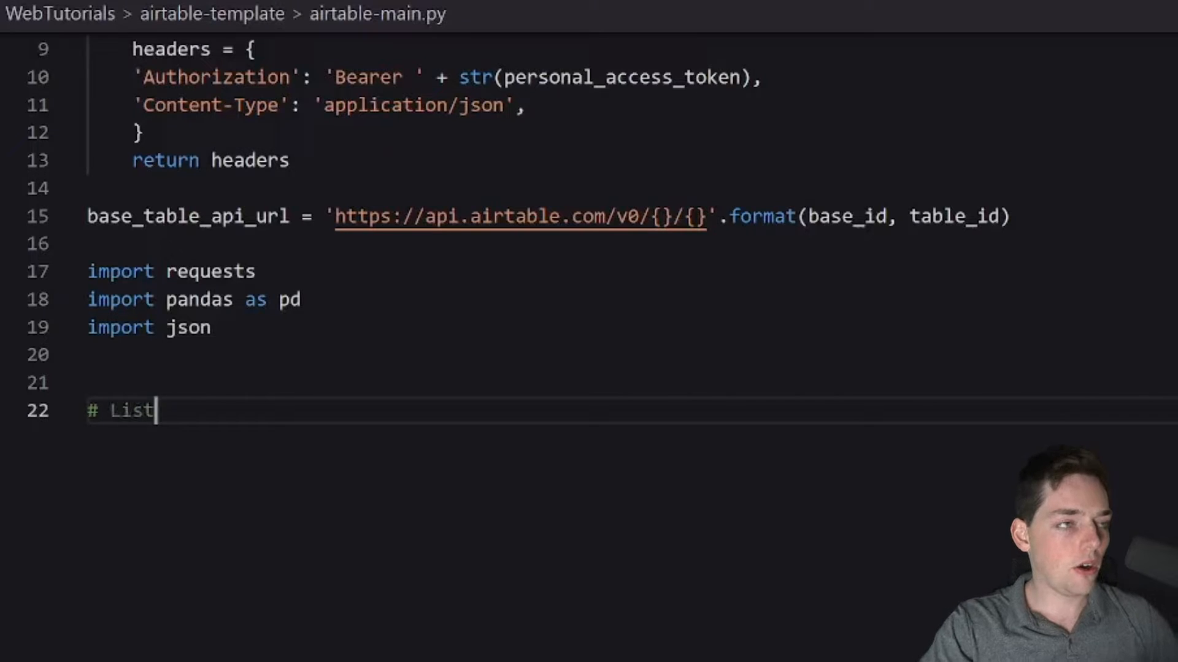
pyautogui.write('all records')
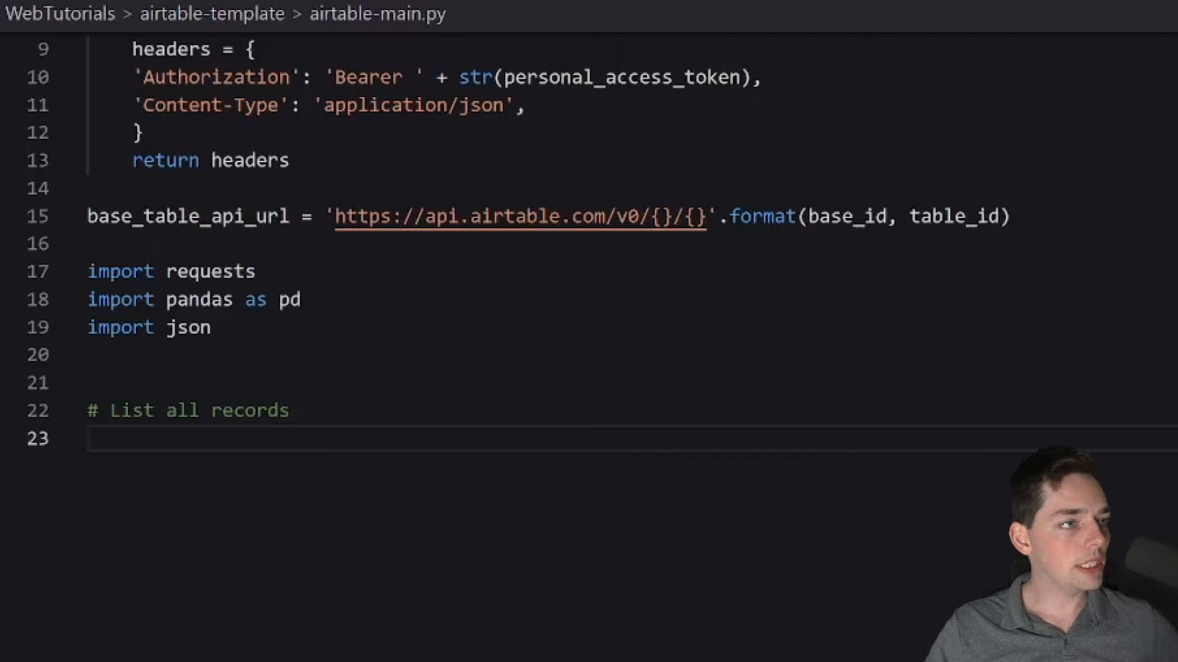
pyautogui.write('headers = create_headers()')
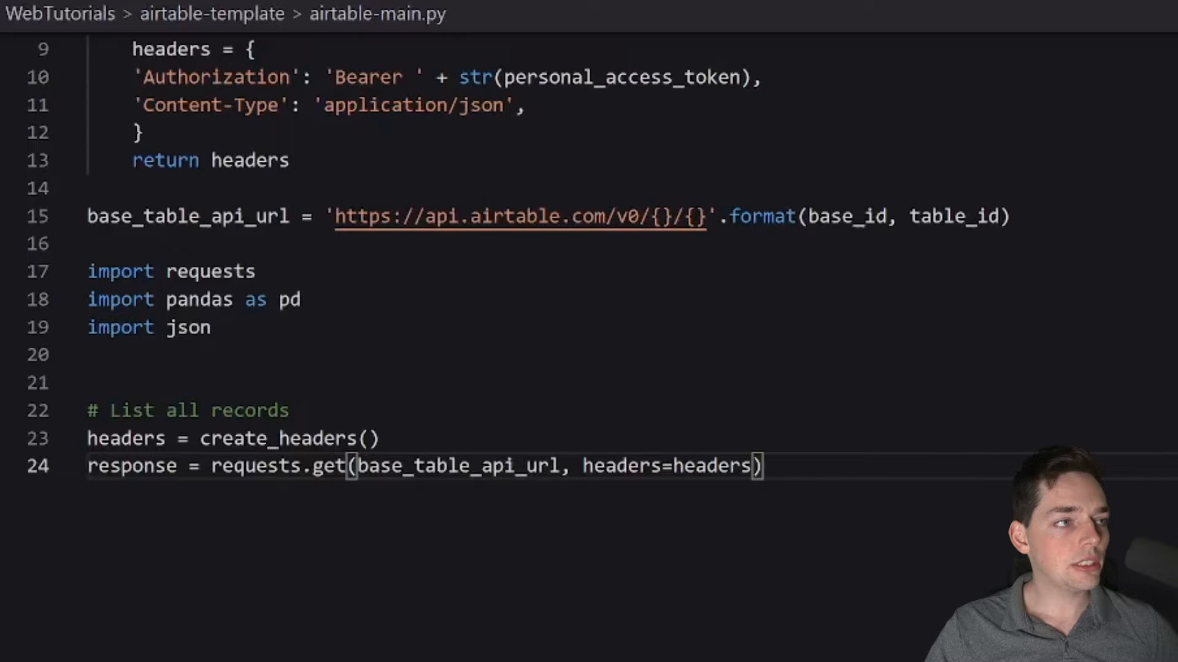
pyautogui.doubleClick(328, 465)
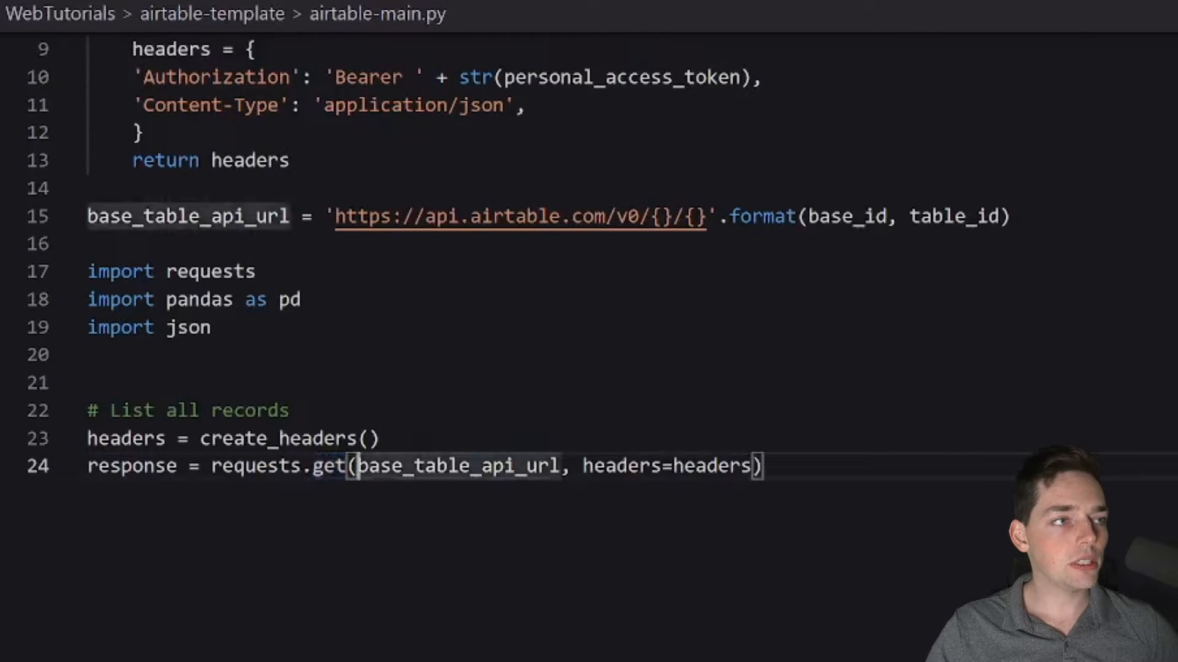
pyautogui.doubleClick(458, 465)
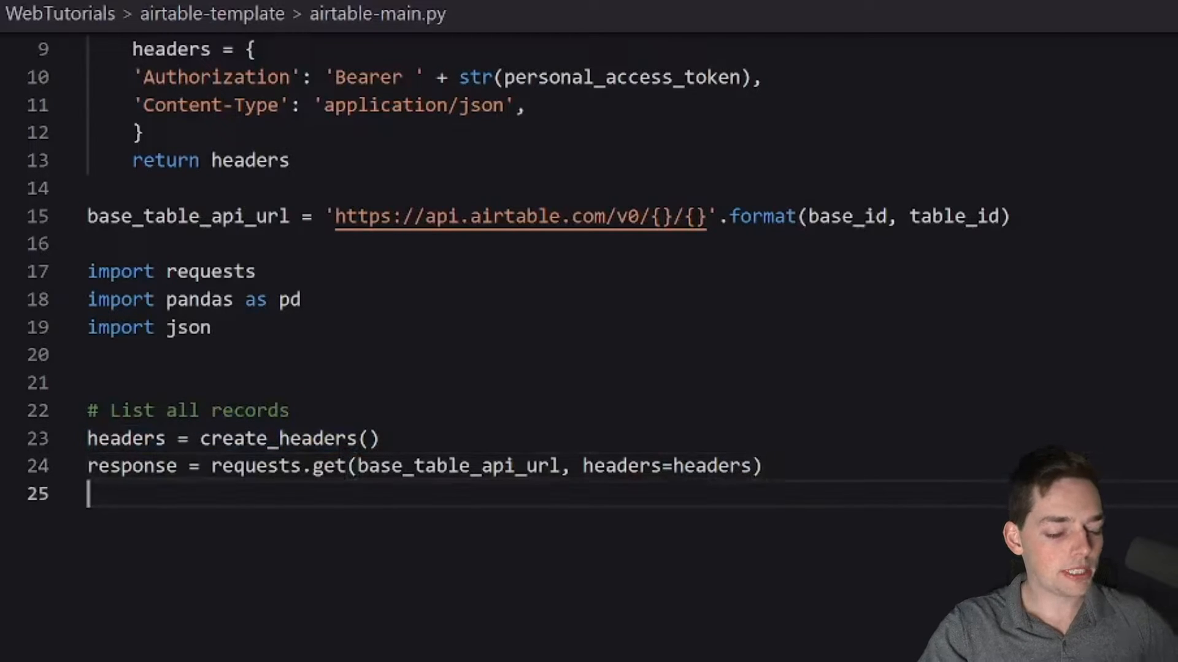
pyautogui.write('print(r')
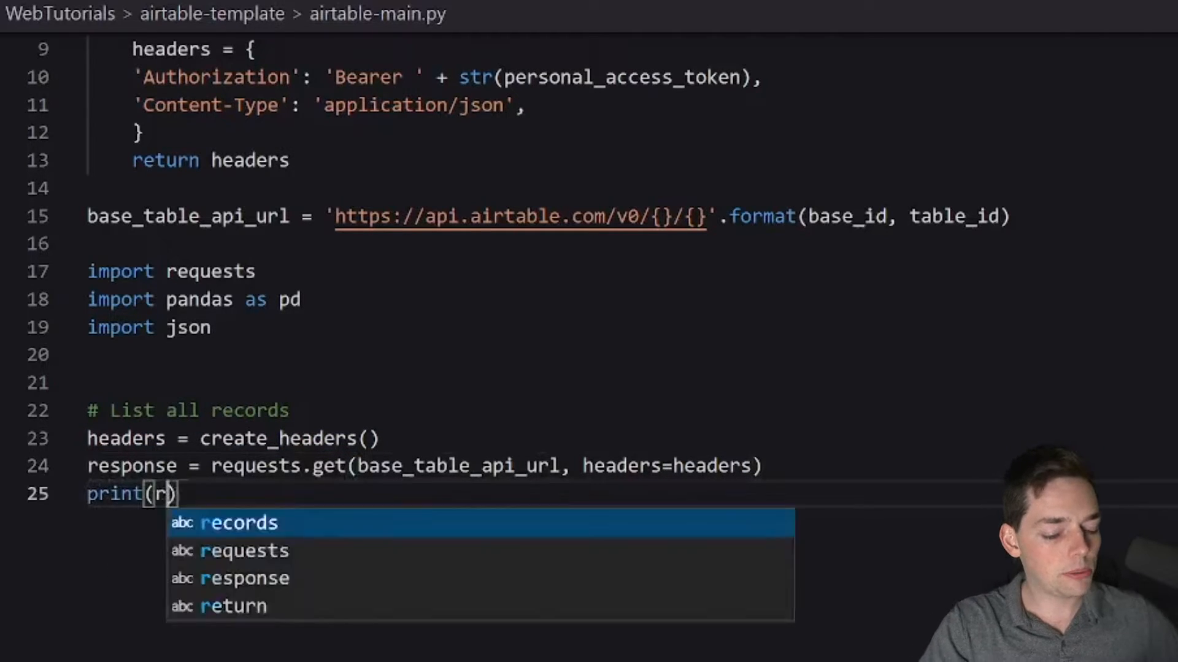
pyautogui.write('esponse.content')
pyautogui.write('python')
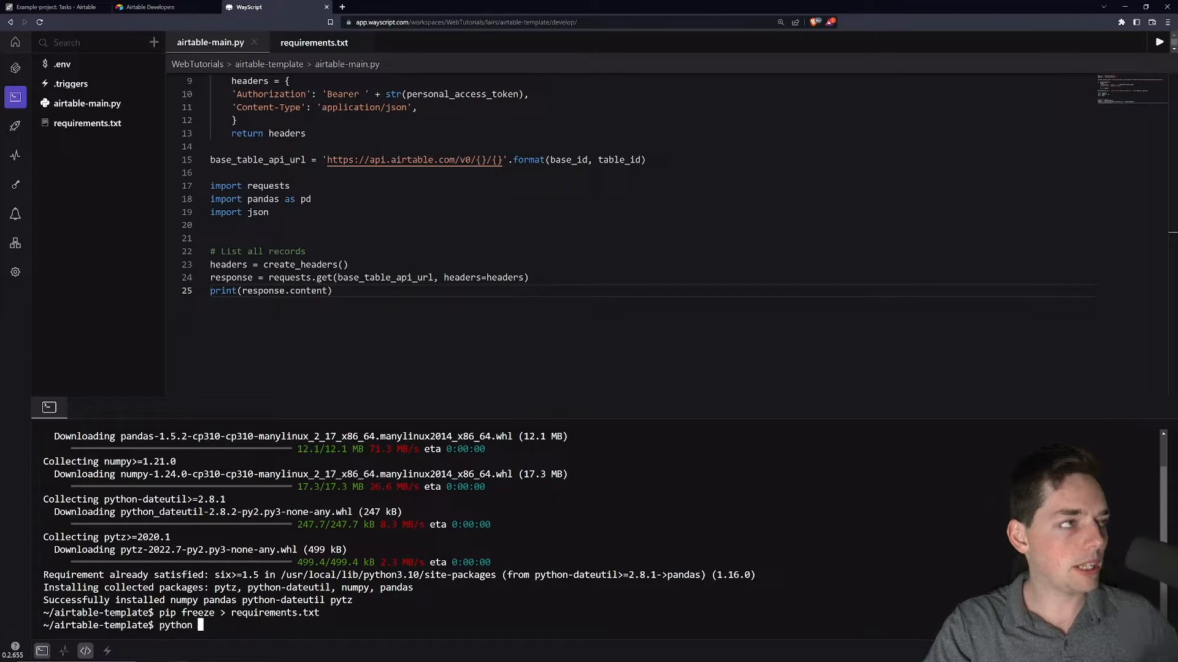
# - Run python airtable-main in the terminal
pyautogui.write('airt')
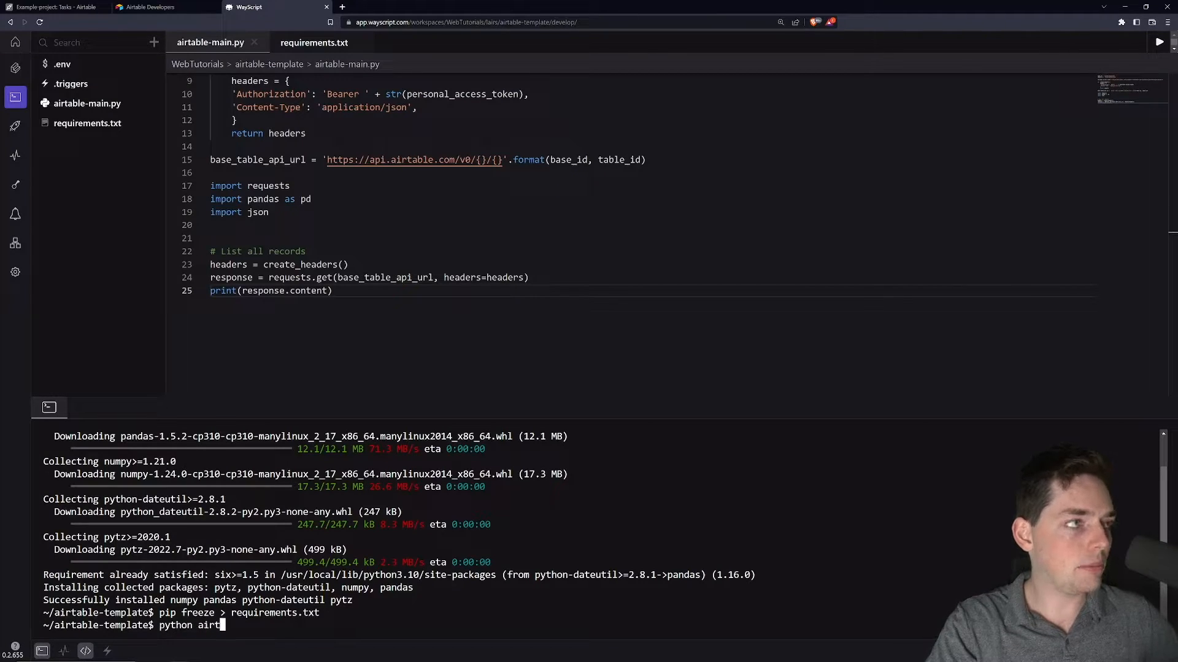
pyautogui.write('able-main')
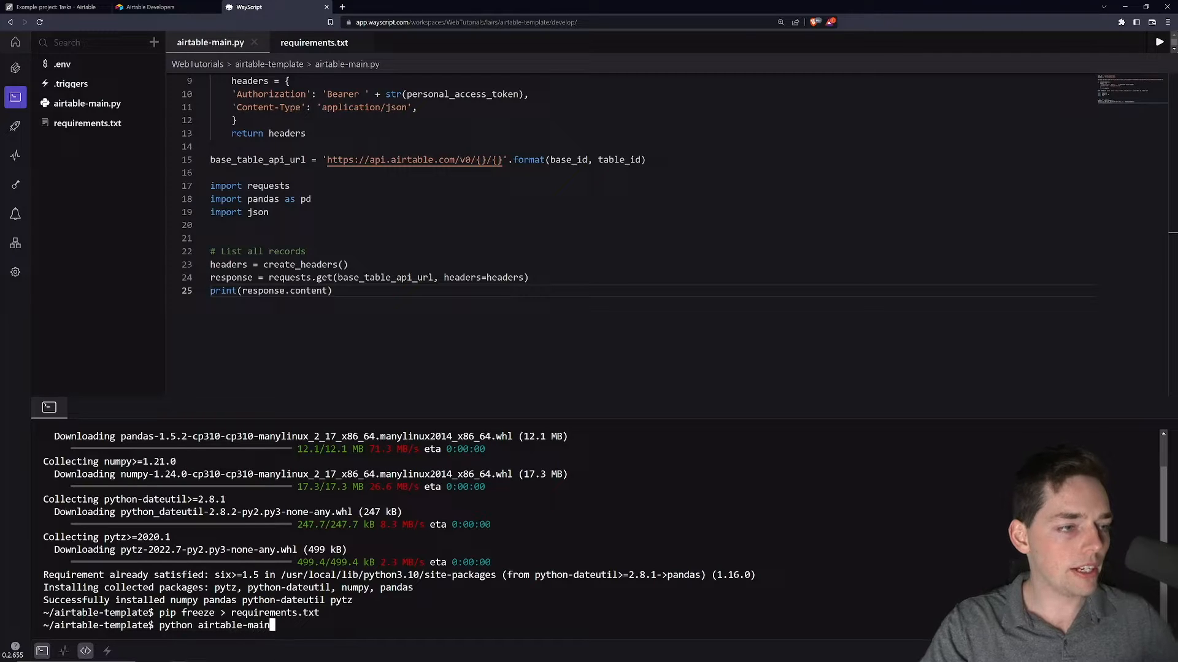
pyautogui.press('Return')
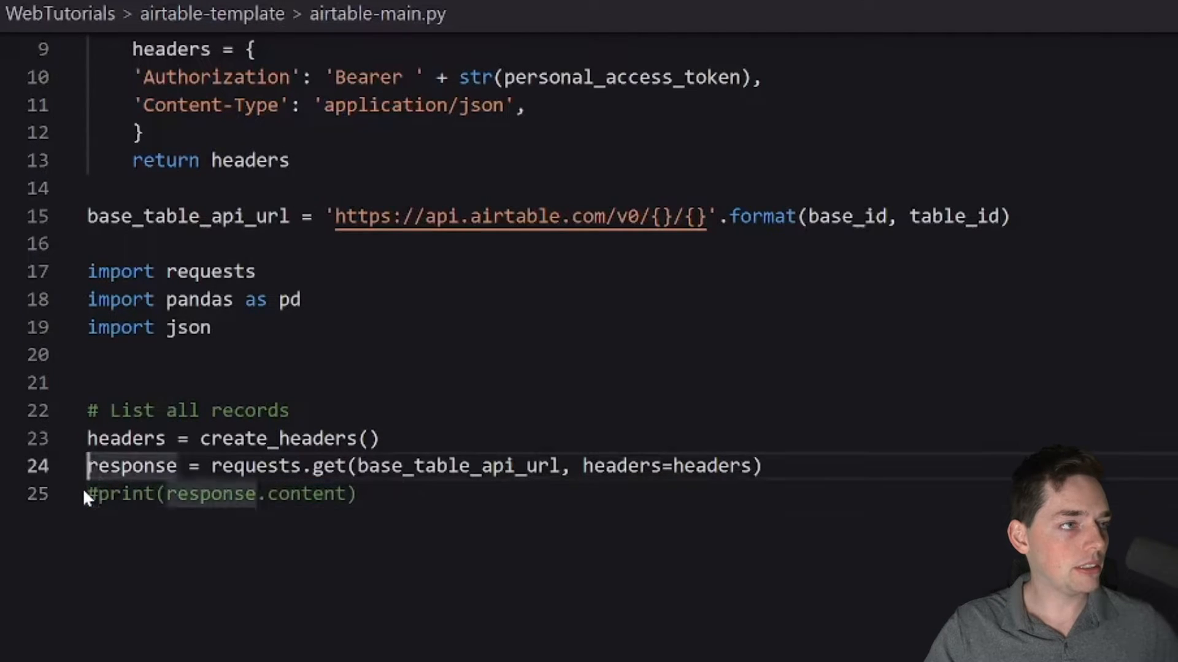
# - Print table_record_ids, run airtable-main.py, then comment the print and add '# Delete all records from base'
pyautogui.click(359, 494)
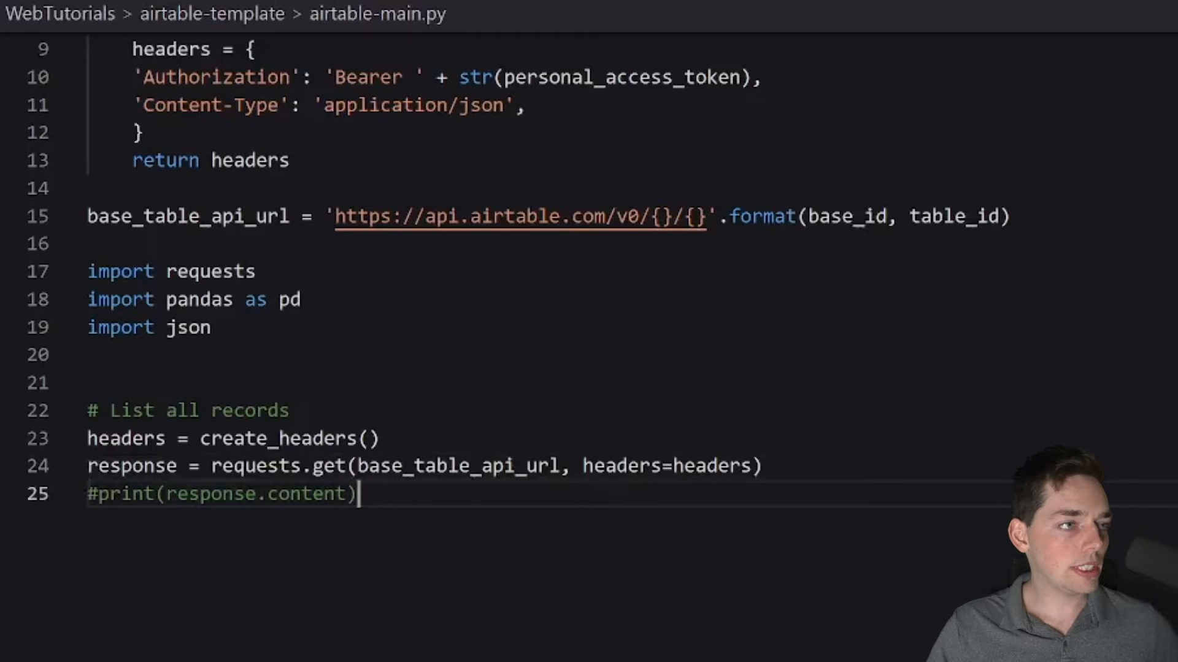
pyautogui.press('enter')
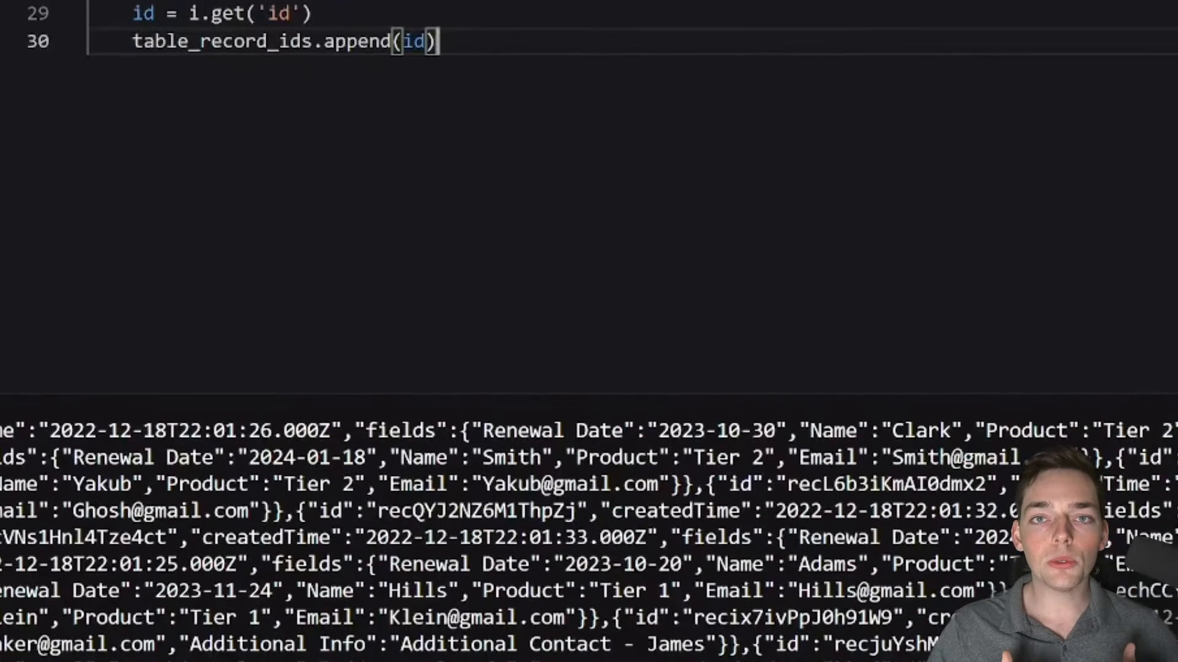
pyautogui.scroll(-3)
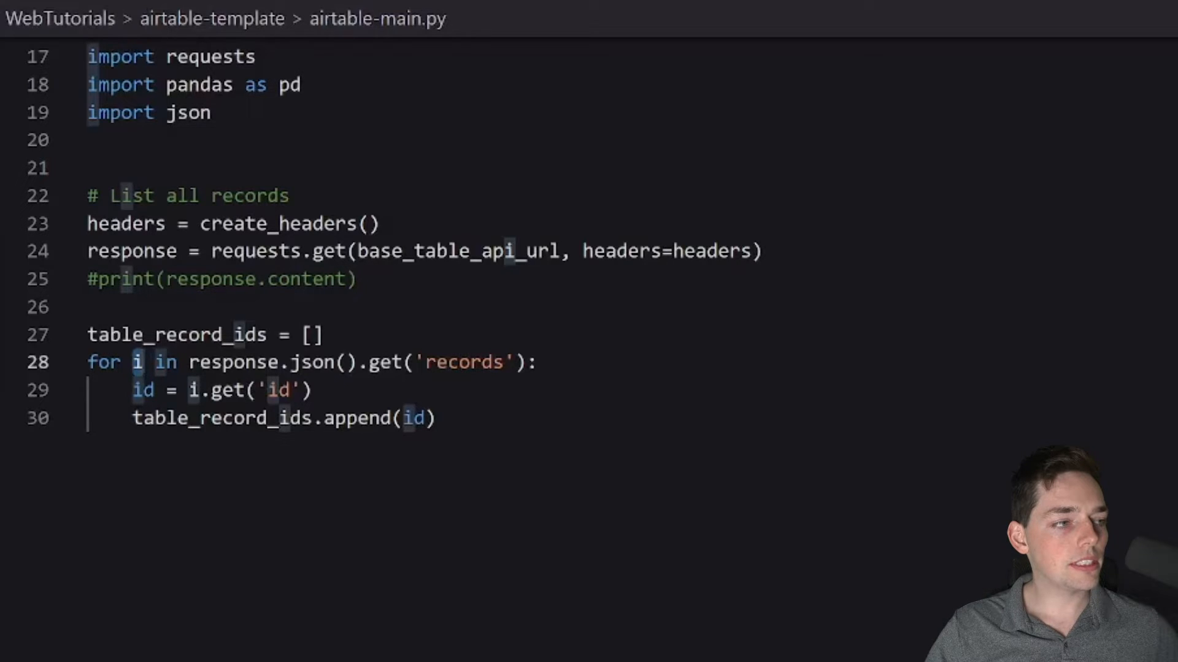
pyautogui.moveTo(71, 362)
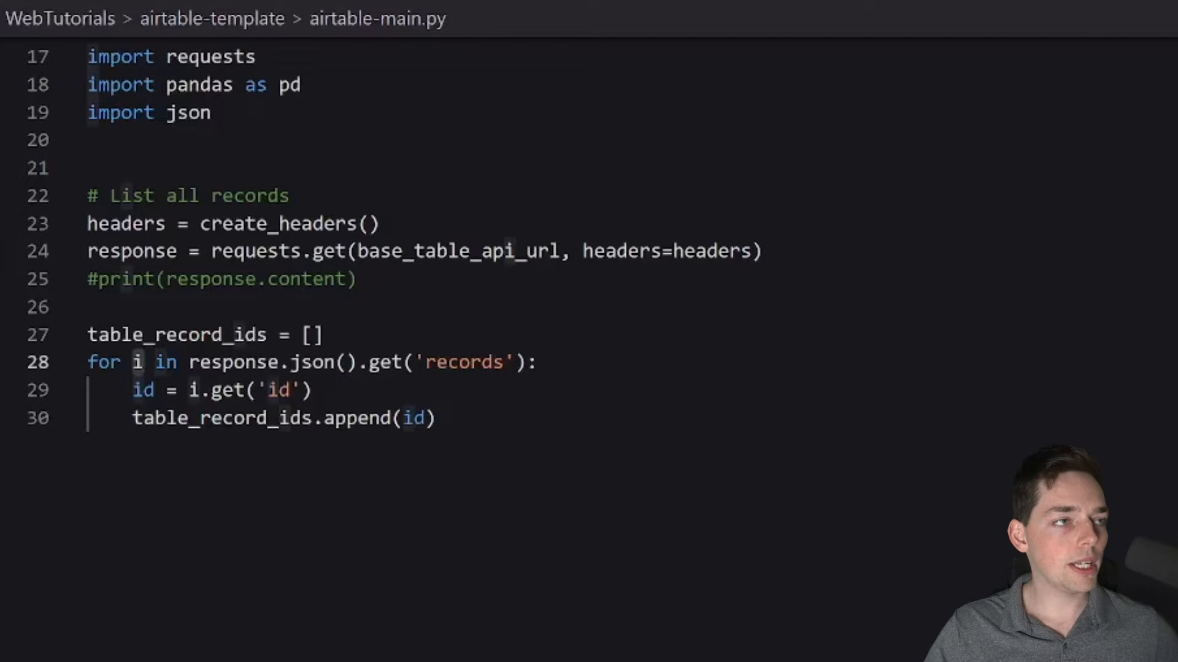
pyautogui.click(429, 418)
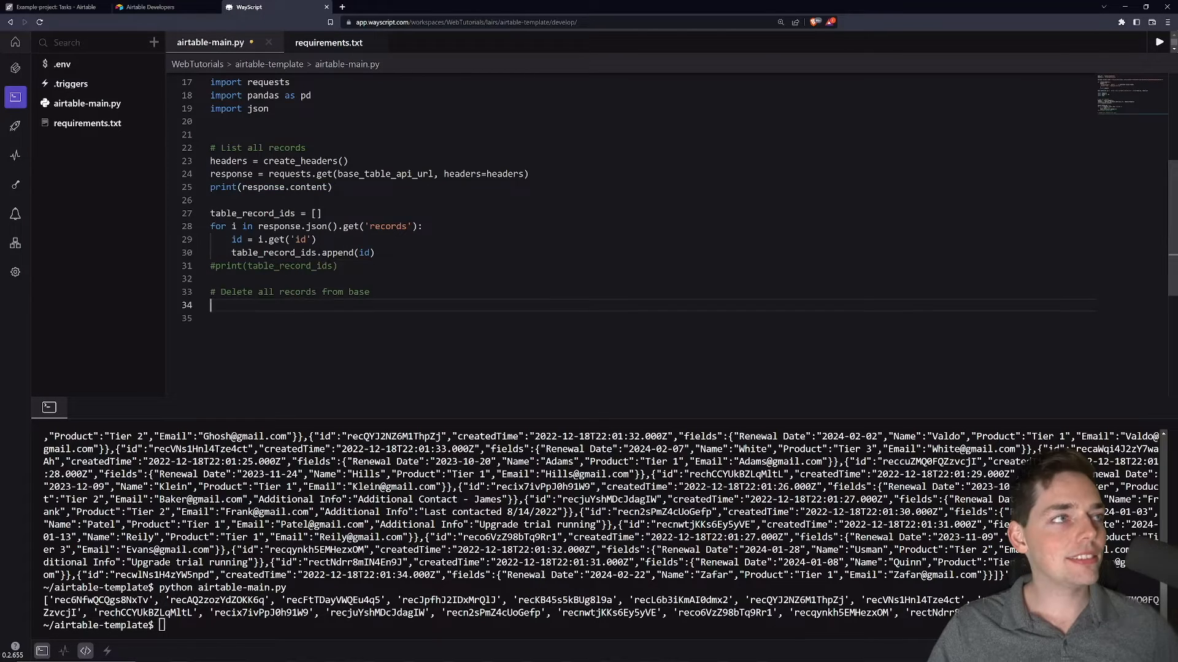
pyautogui.scroll(3)
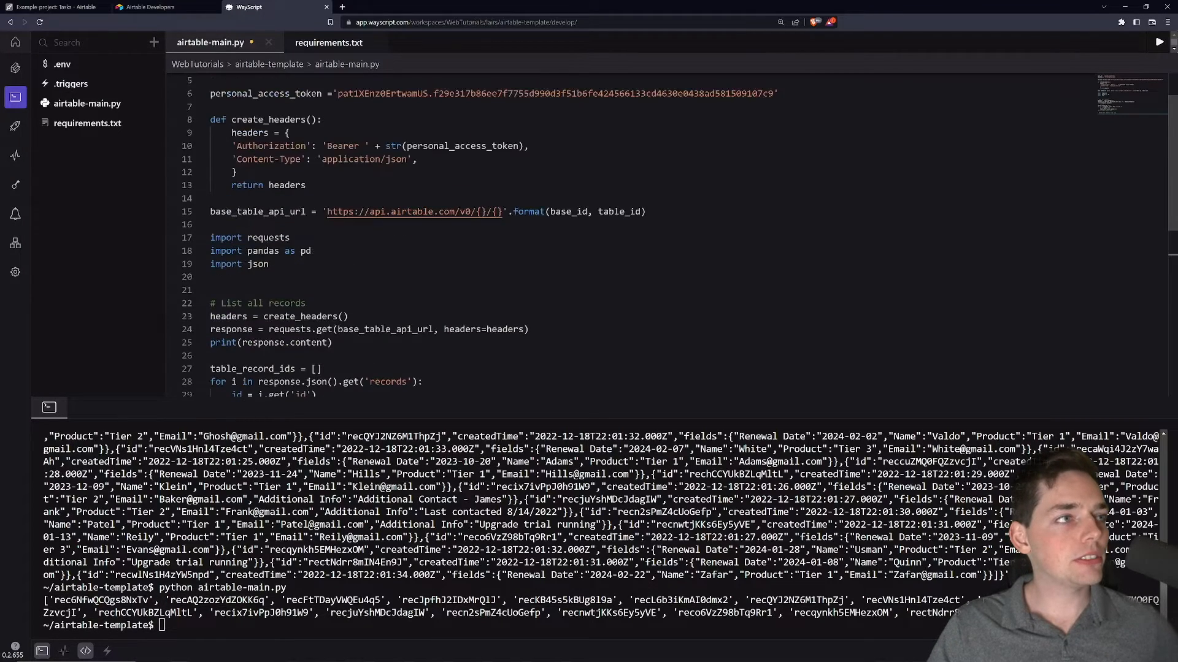
pyautogui.click(56, 6)
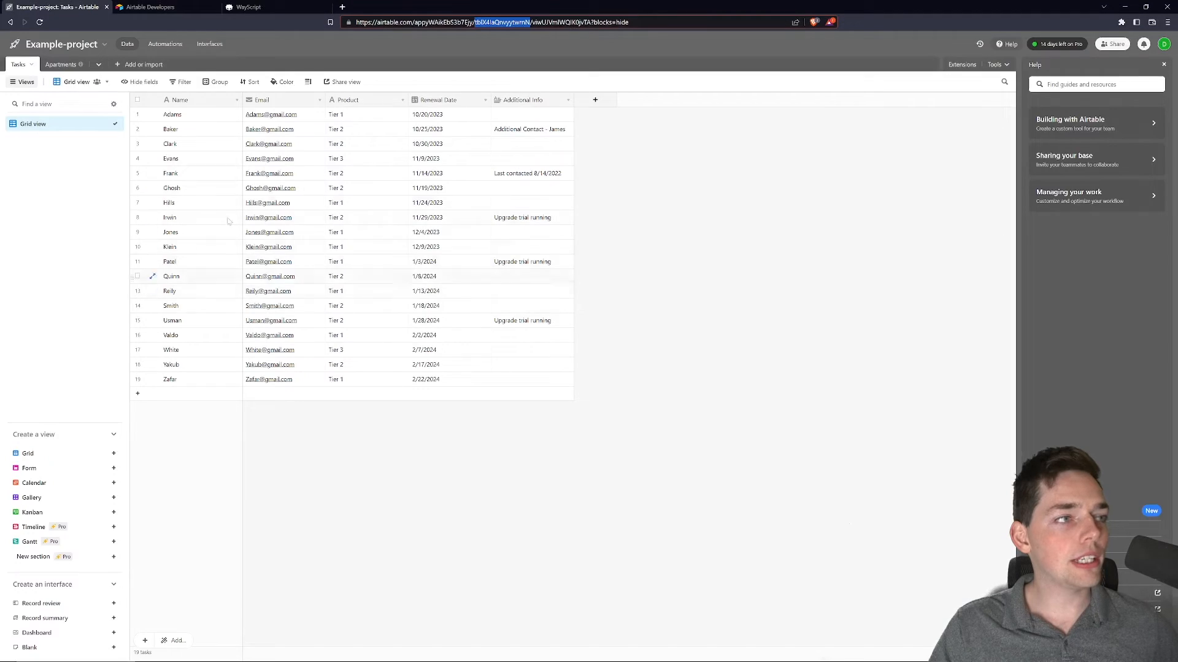
pyautogui.click(246, 7)
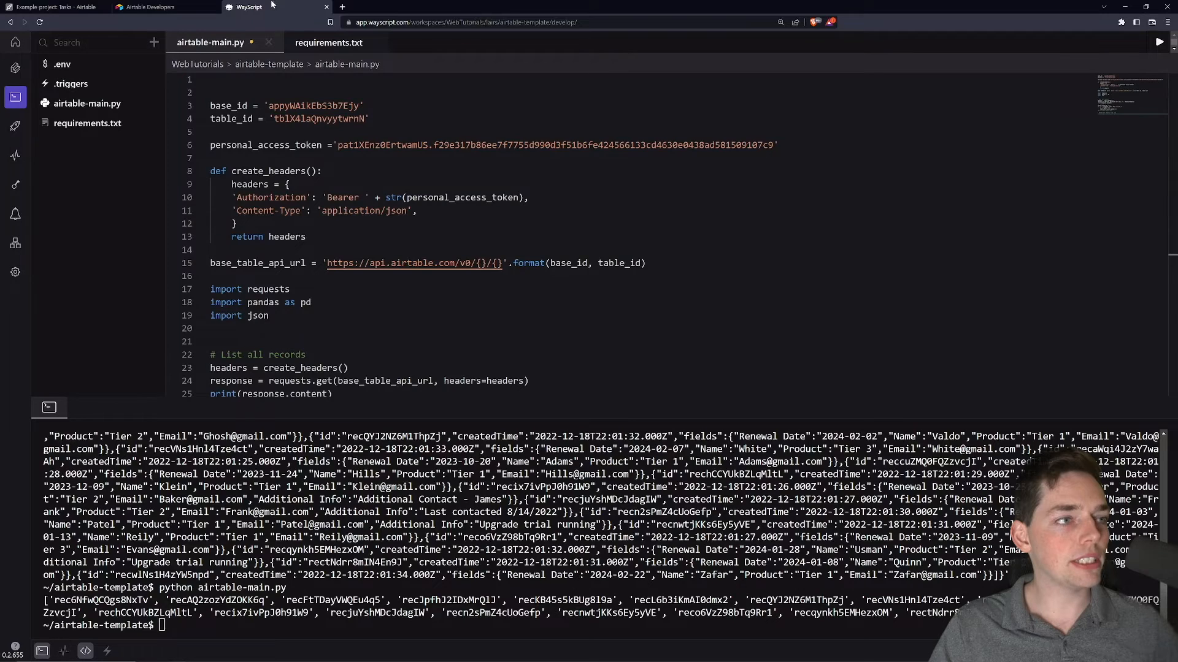
pyautogui.scroll(-3)
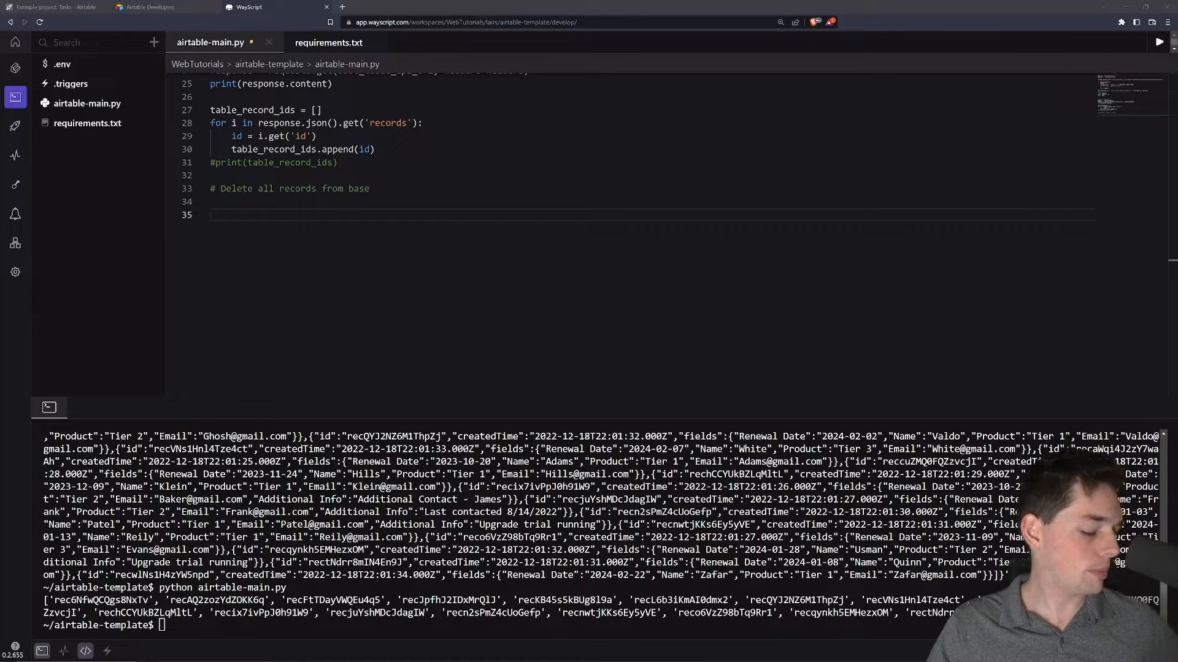
# - Loop over table_record_ids calling requests.delete on base_table_api_url + '/' + record, then run it
pyautogui.click(214, 215)
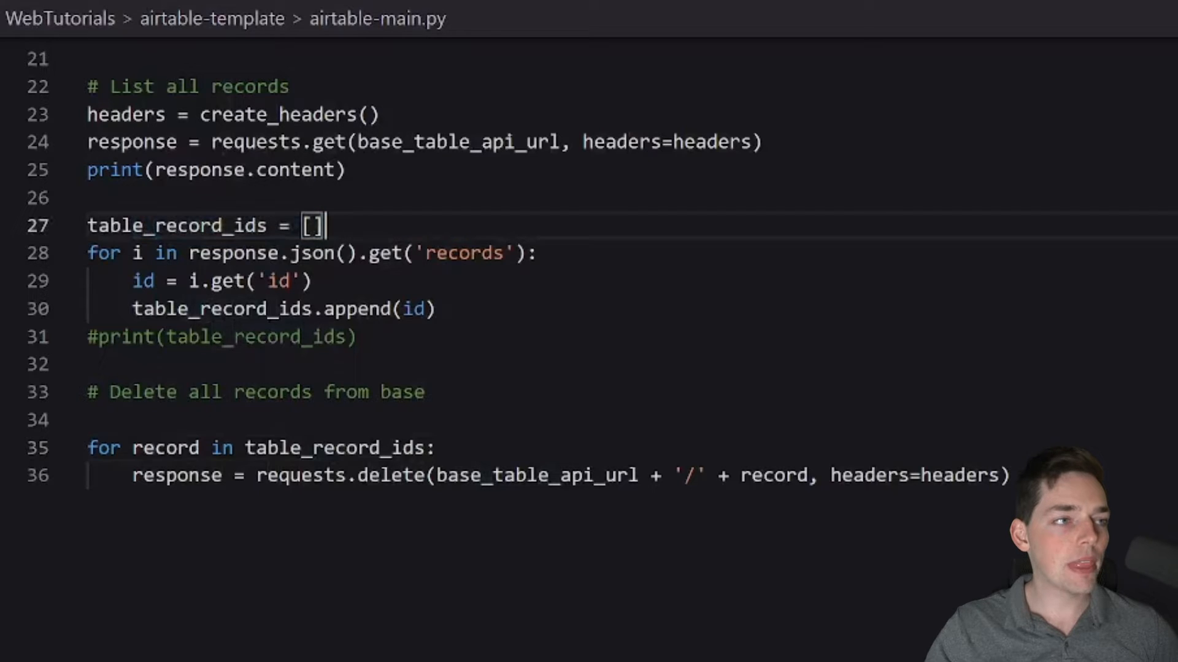
pyautogui.click(348, 476)
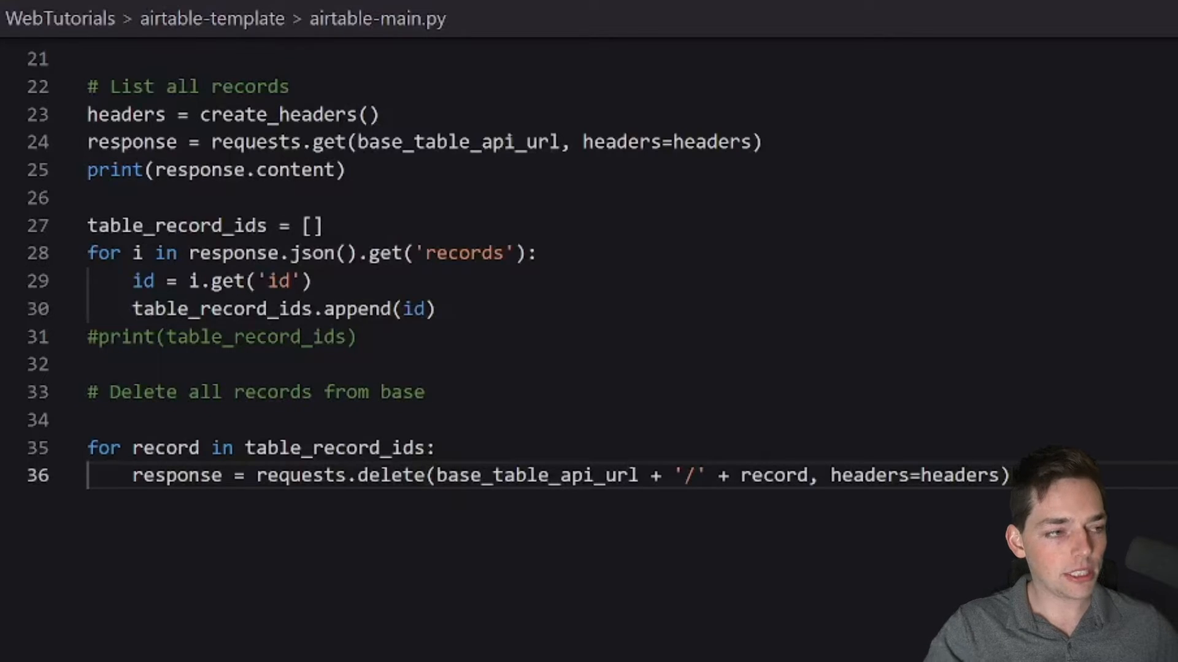
pyautogui.click(1158, 42)
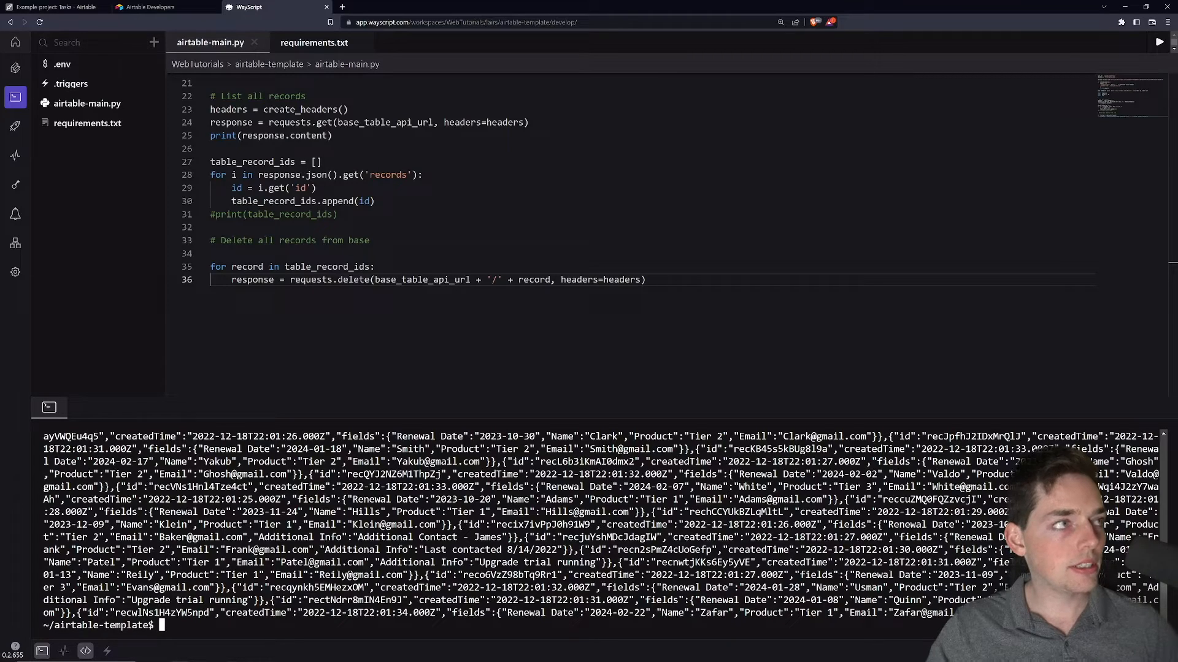
# - Confirm the Airtable Tasks grid now shows 0 tasks
pyautogui.click(57, 7)
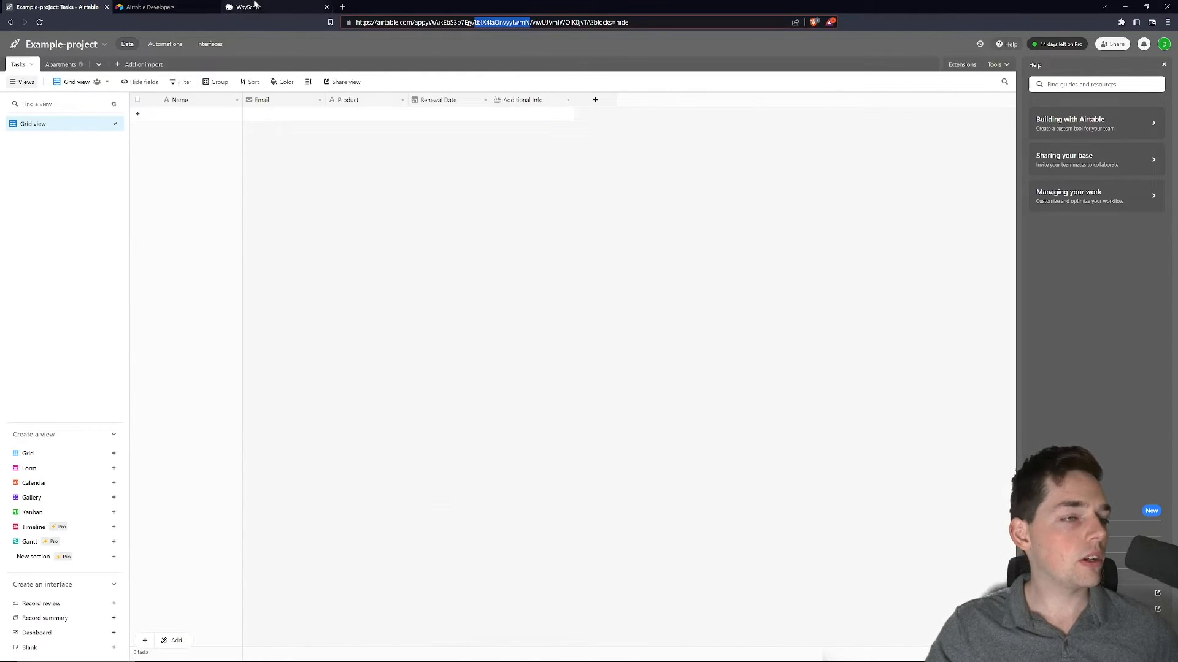
# - Comment out the listing and delete loops and load AirTableData.xlsx into df with pd.read_excel
pyautogui.click(248, 6)
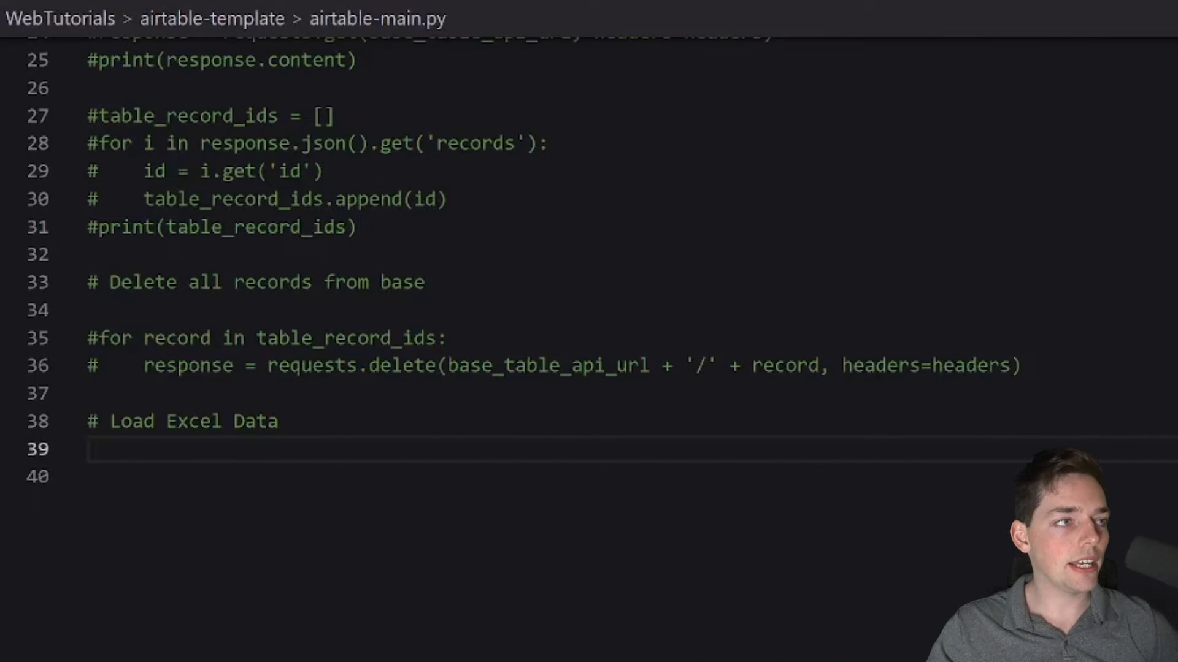
pyautogui.write("df = pd.read_excel('AirTableData.xlsx')")
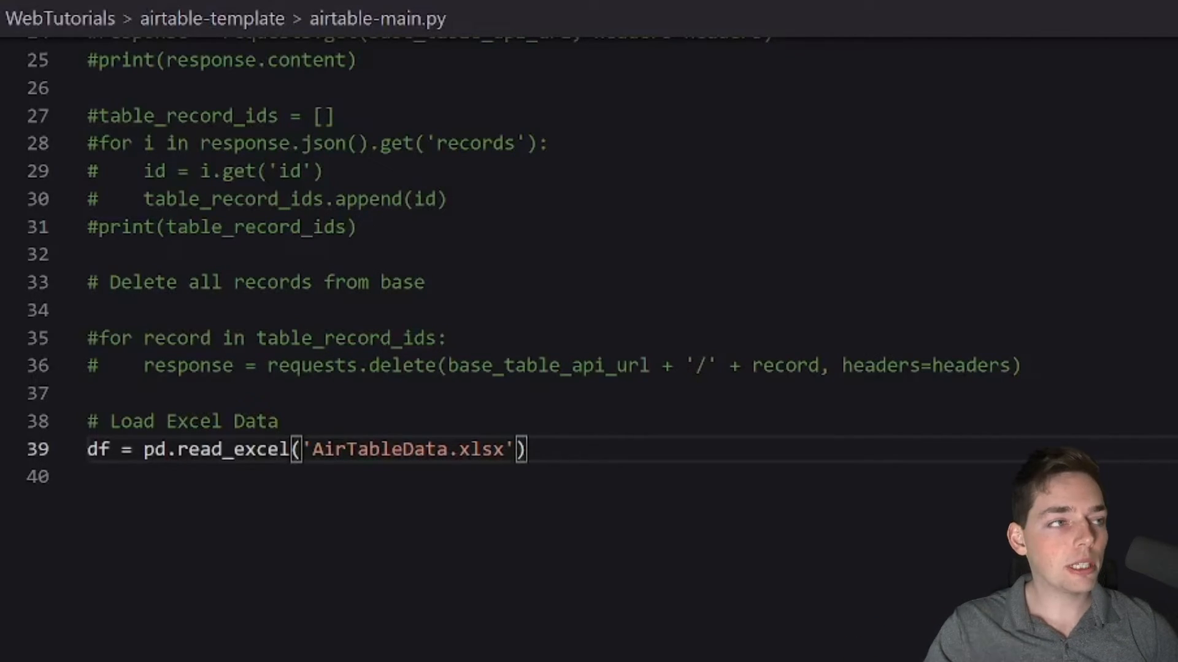
pyautogui.doubleClick(150, 449)
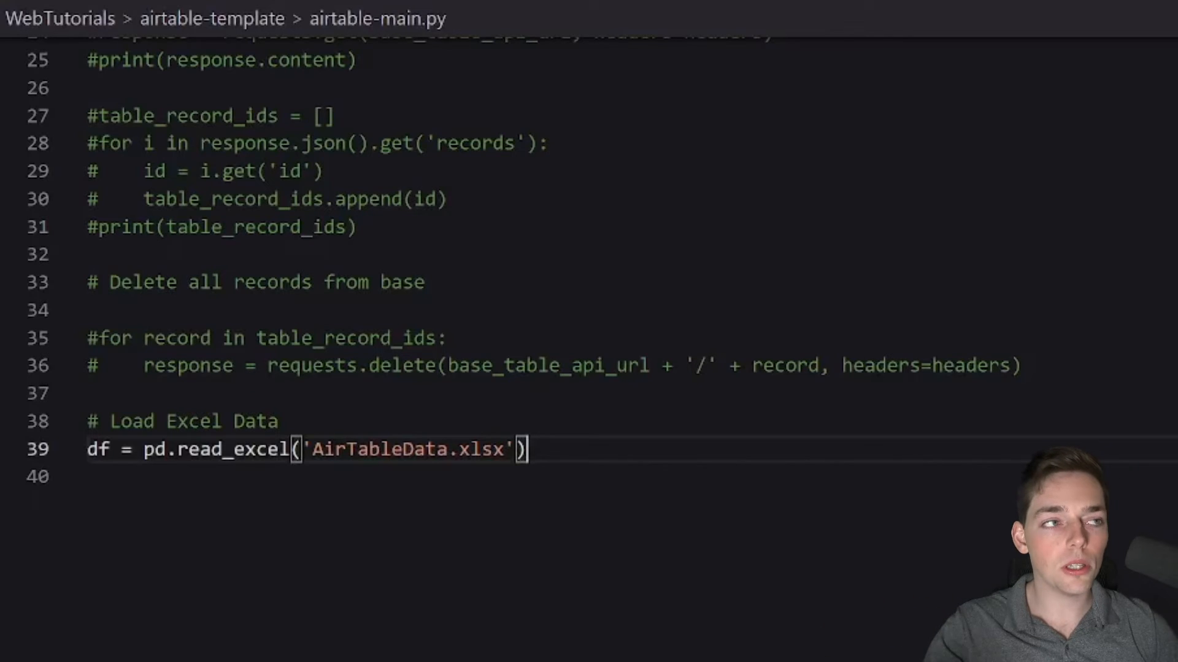
pyautogui.press('Return')
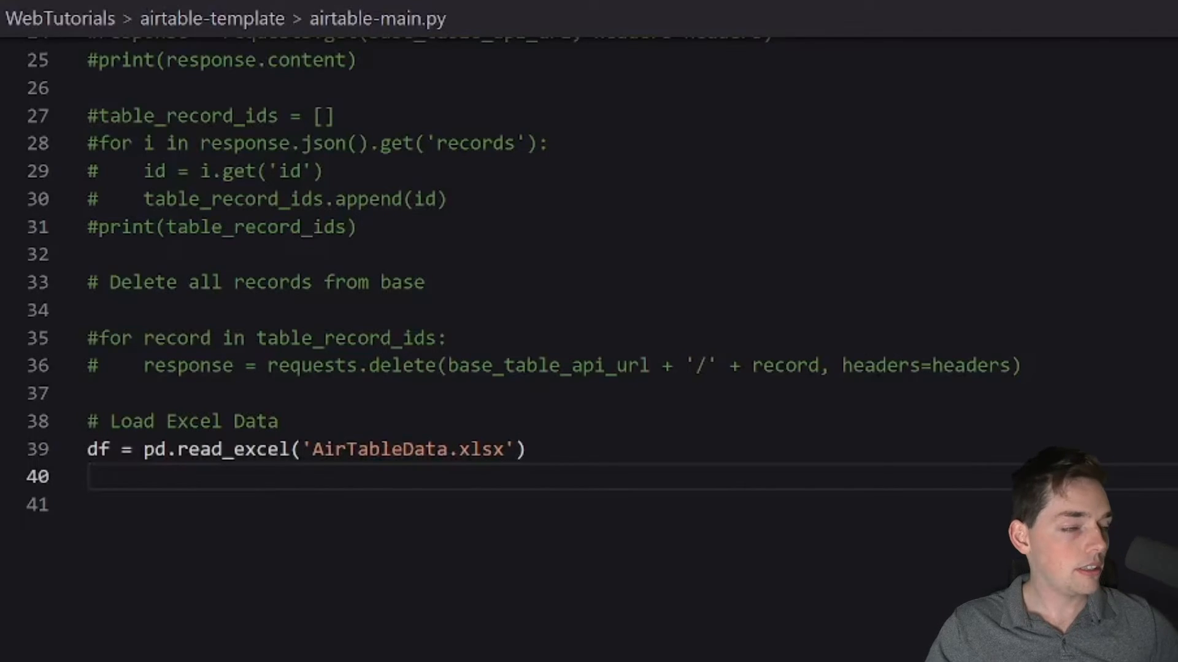
# - Convert df with to_json(orient="records") and loop building temp_json, records and data dictionaries
pyautogui.write('result = df.to_json(orient="records")')
pyautogui.click(549, 504)
pyautogui.write('parsed = json.loads(result)')
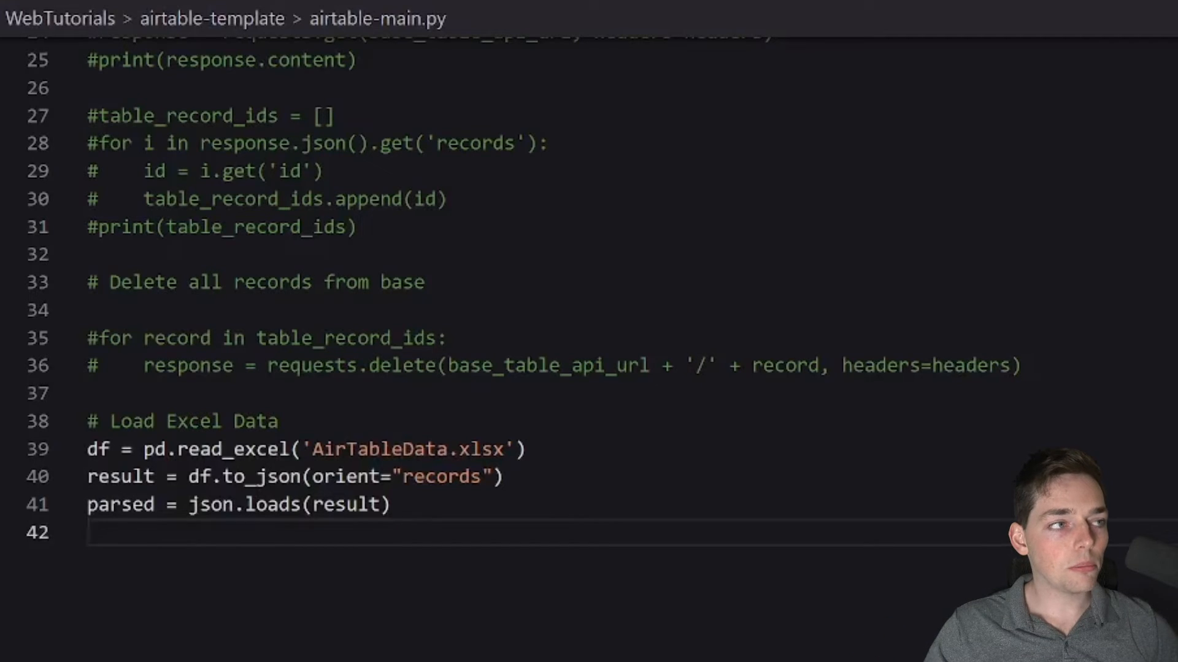
pyautogui.doubleClick(97, 448)
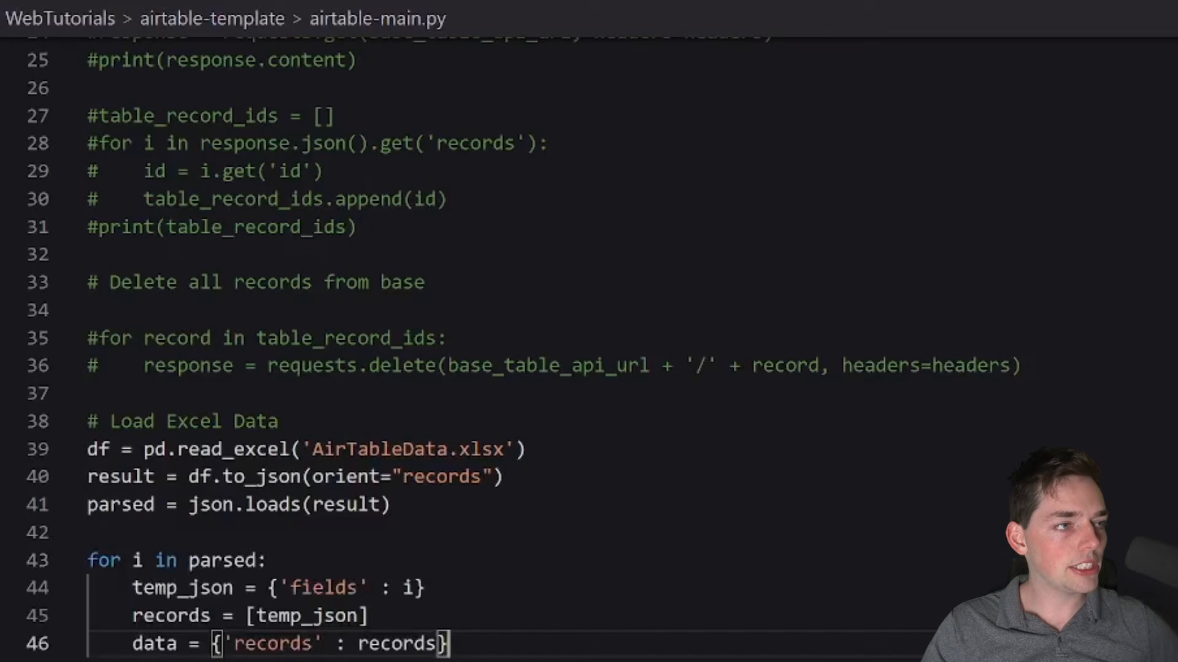
pyautogui.scroll(-3)
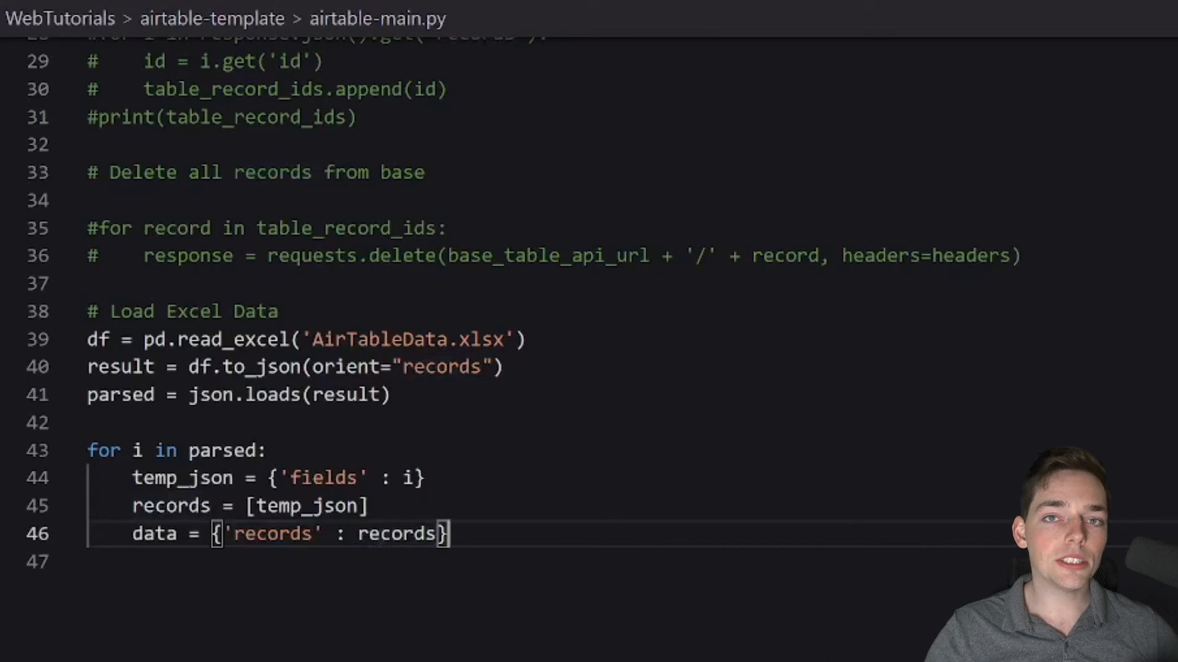
# - Add requests.post with print(response.content), and install openpyxl after the missing-dependency error
pyautogui.press('Return')
pyautogui.write('pip install o')
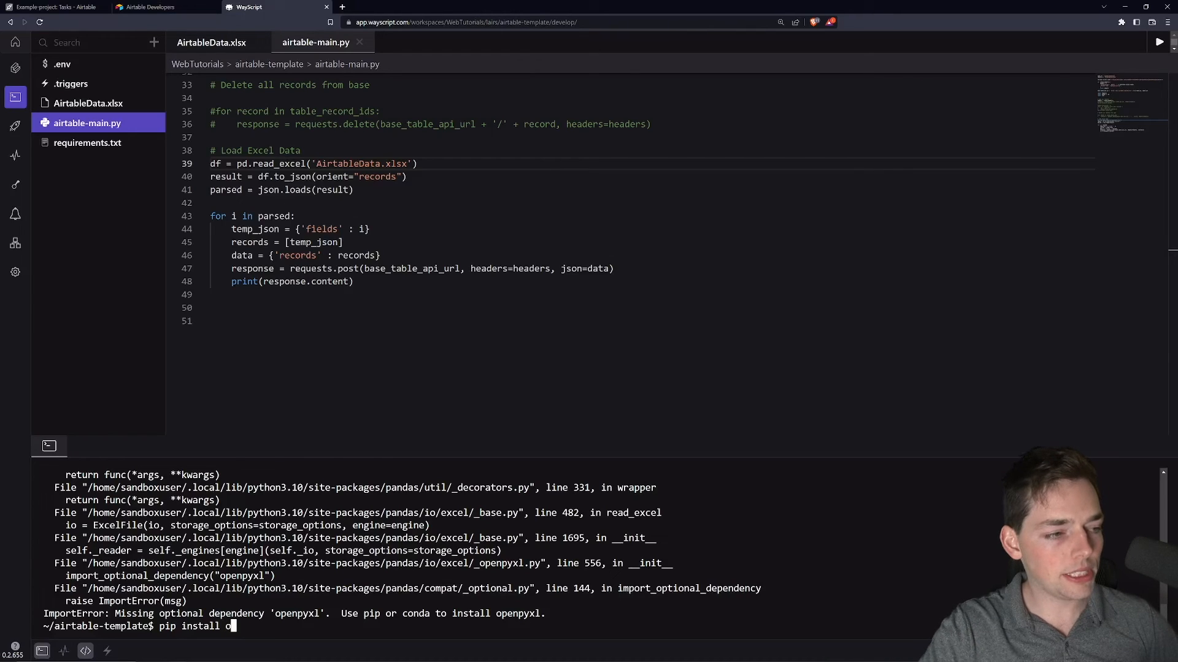
pyautogui.write('pen')
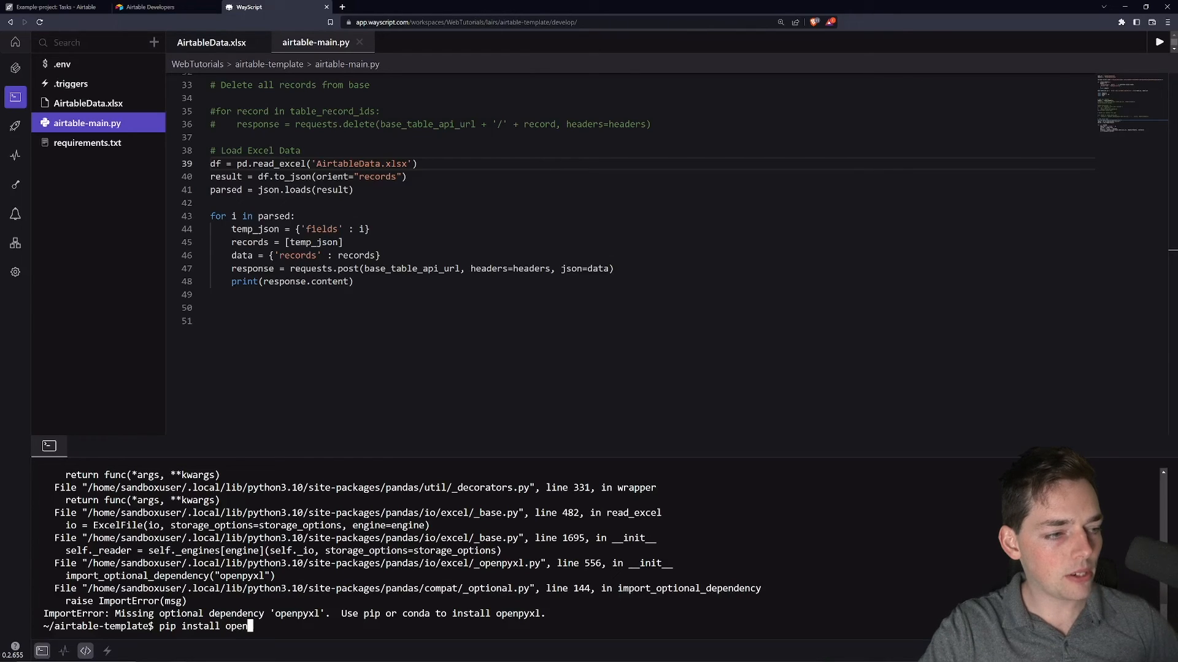
pyautogui.press('Return')
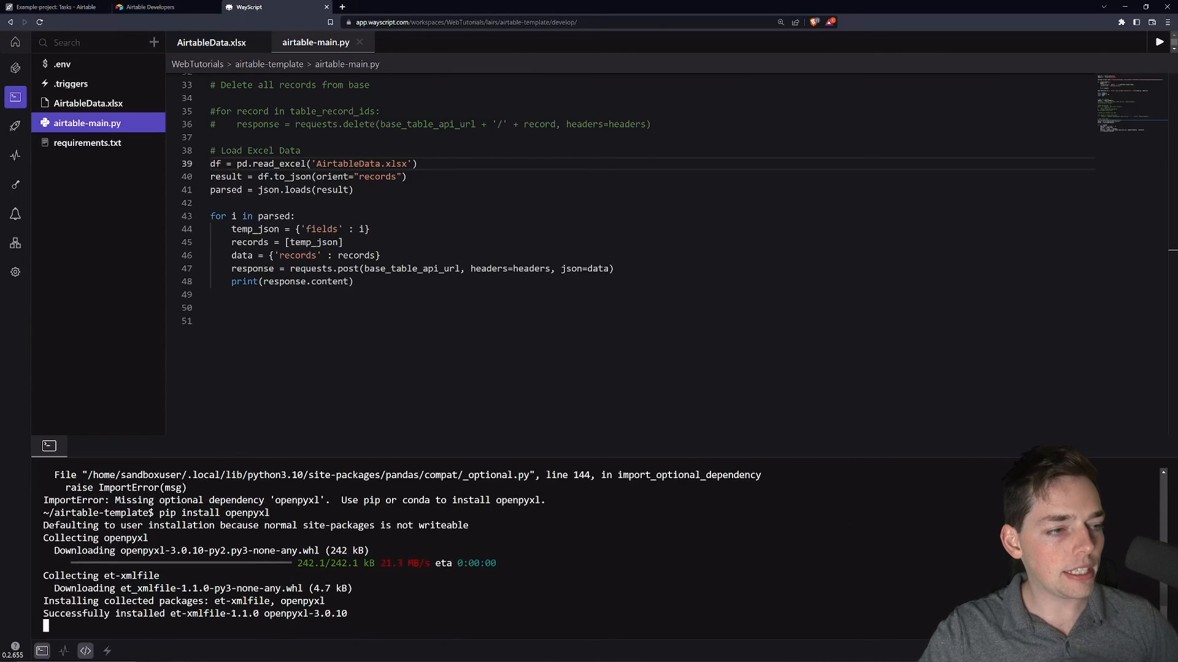
# - Run pip freeze, redirecting its output to a file
pyautogui.write('pip fr')
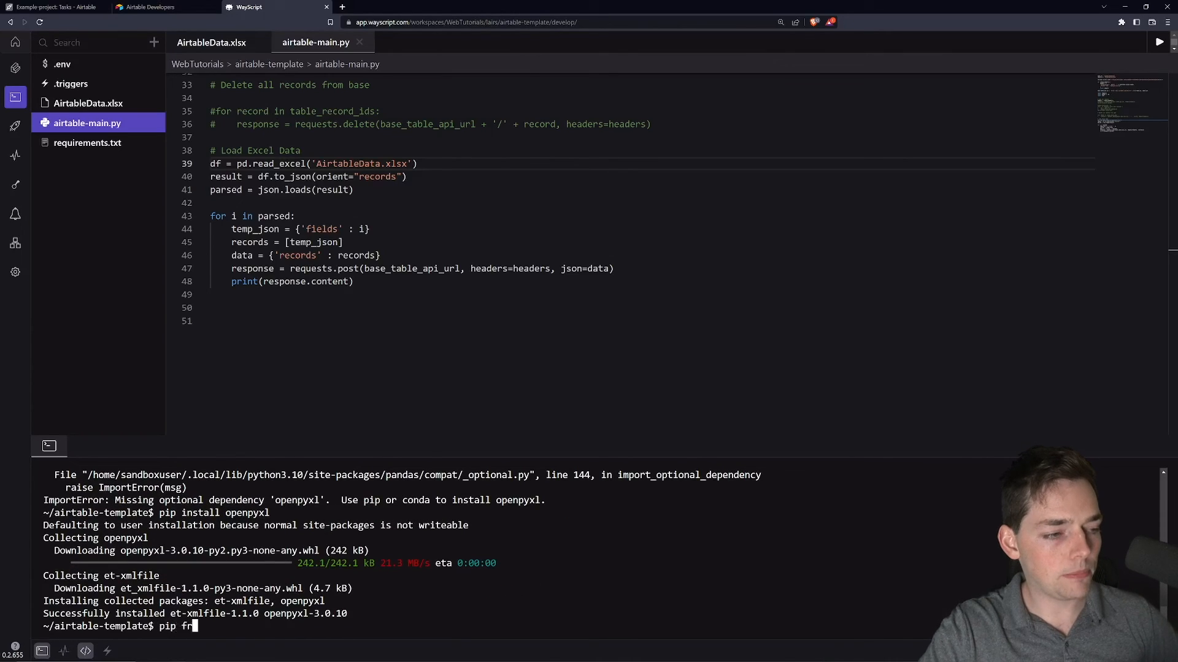
pyautogui.write('eeze')
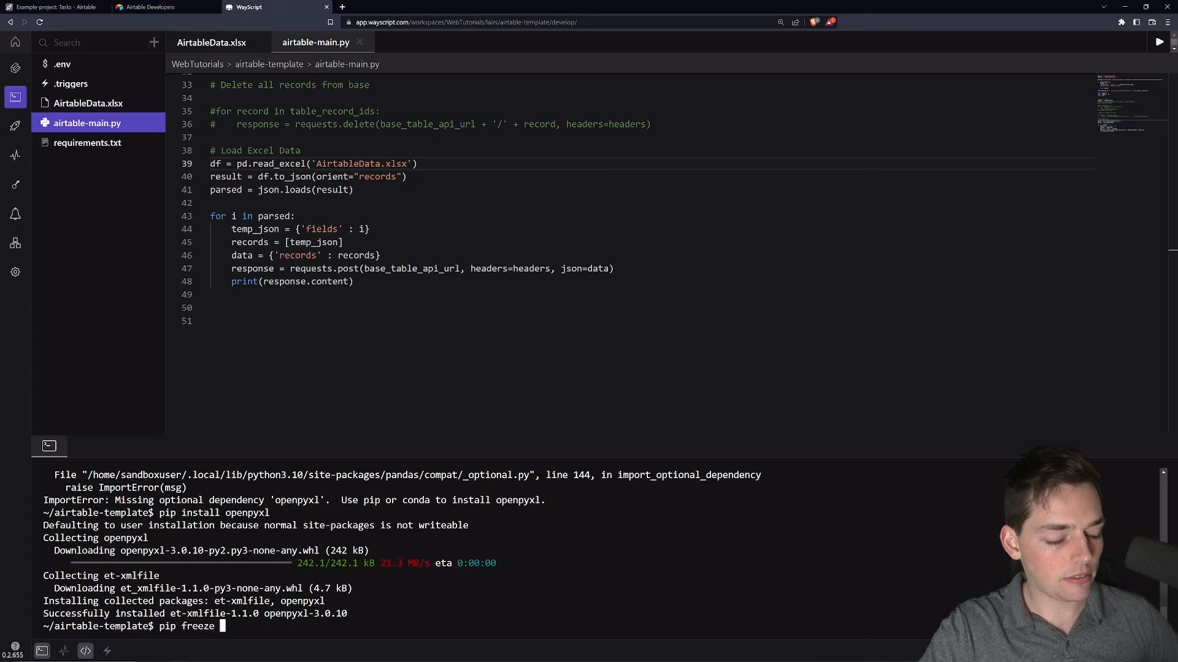
pyautogui.write('> re')
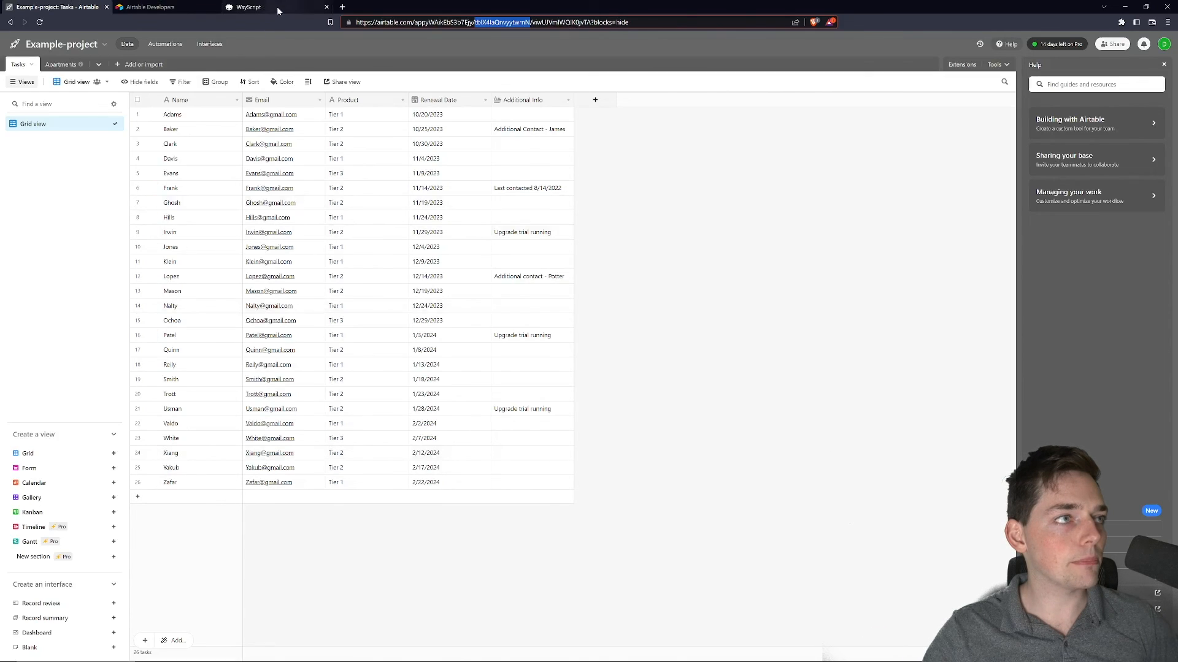
# - Return to WayScript to see each record's creation response, ending with Zafar
pyautogui.click(250, 7)
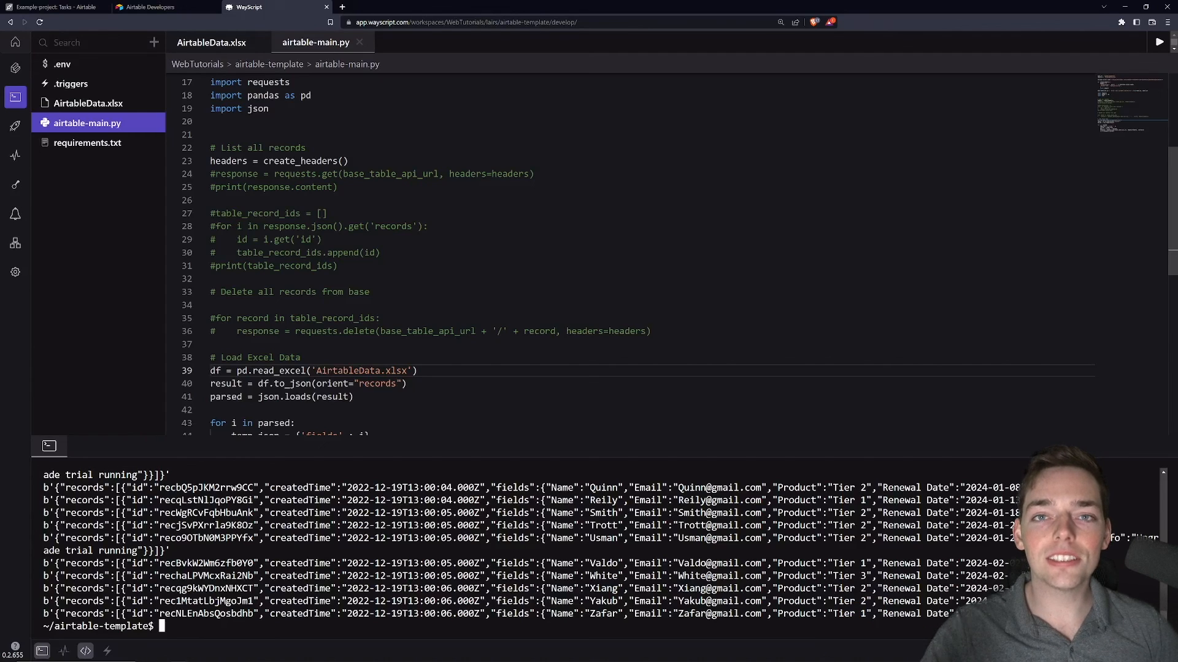